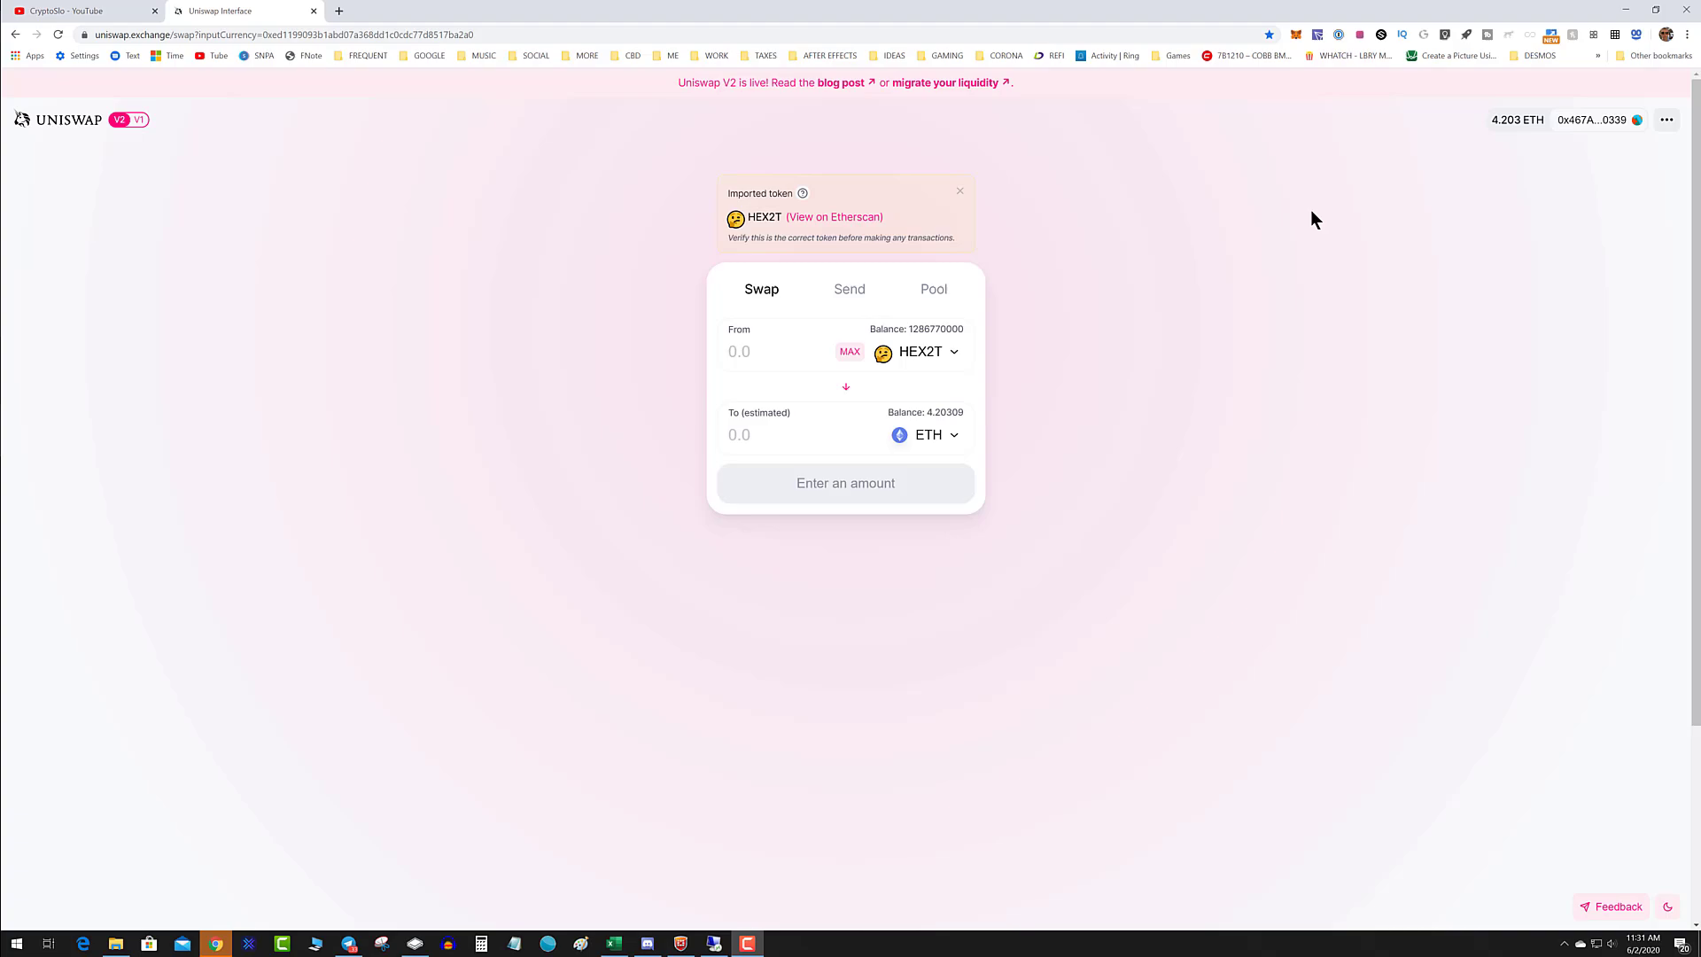
mouse_move(1437, 167)
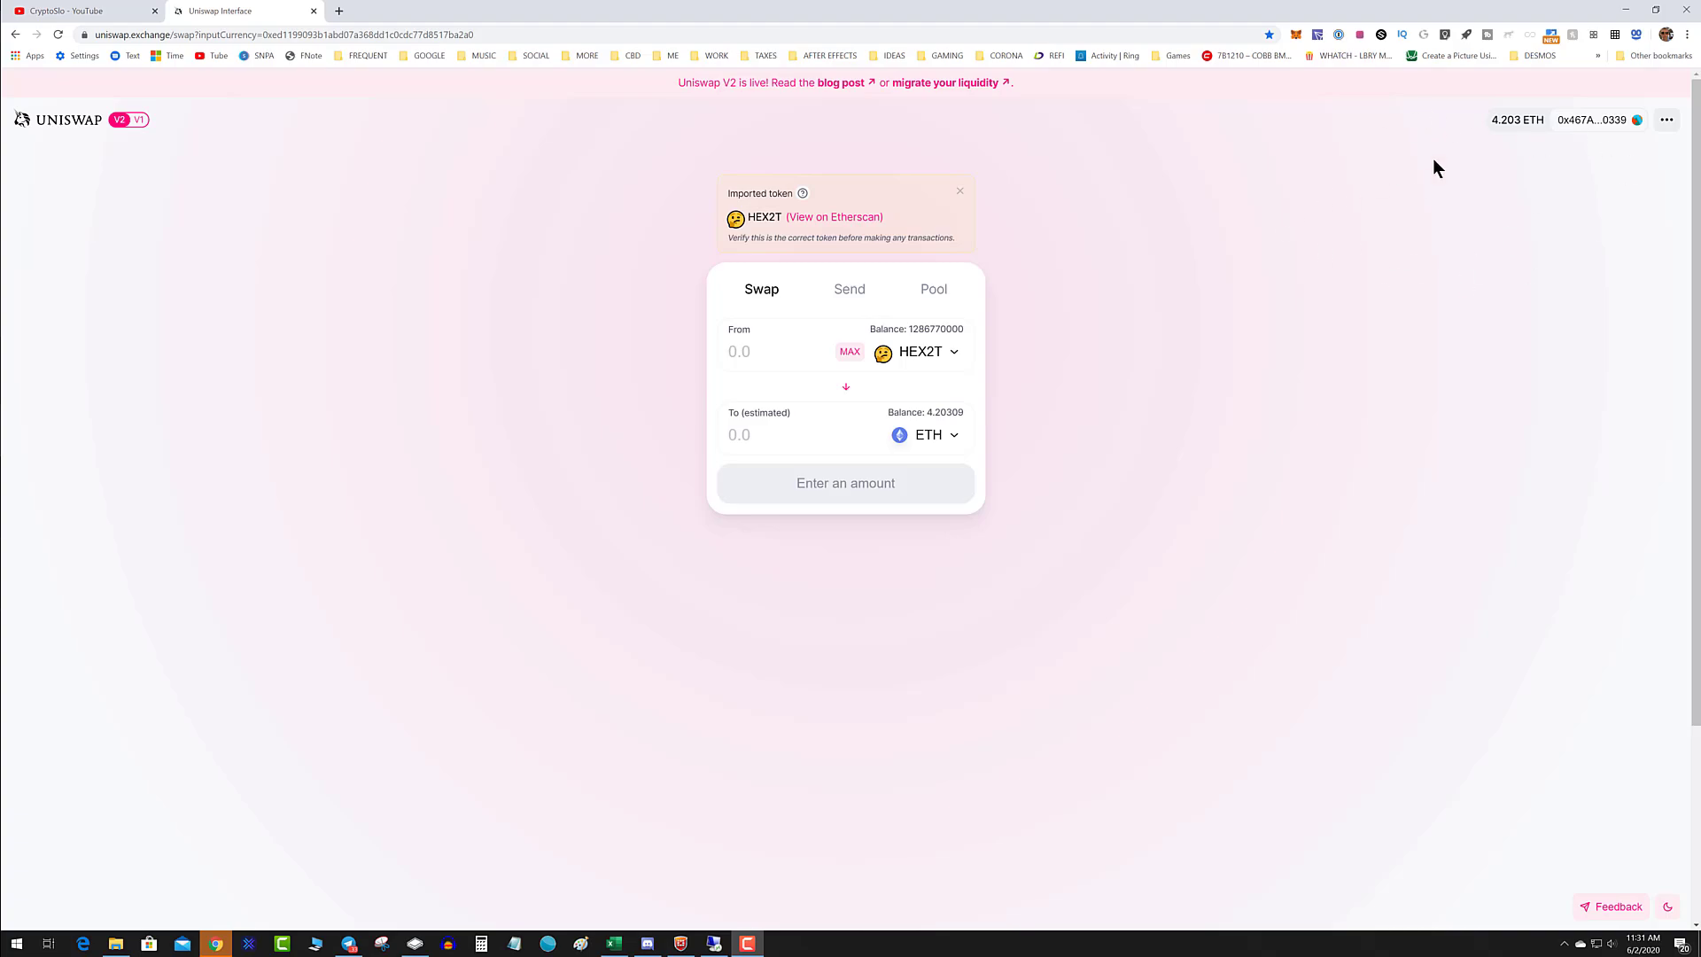
mouse_move(1426, 178)
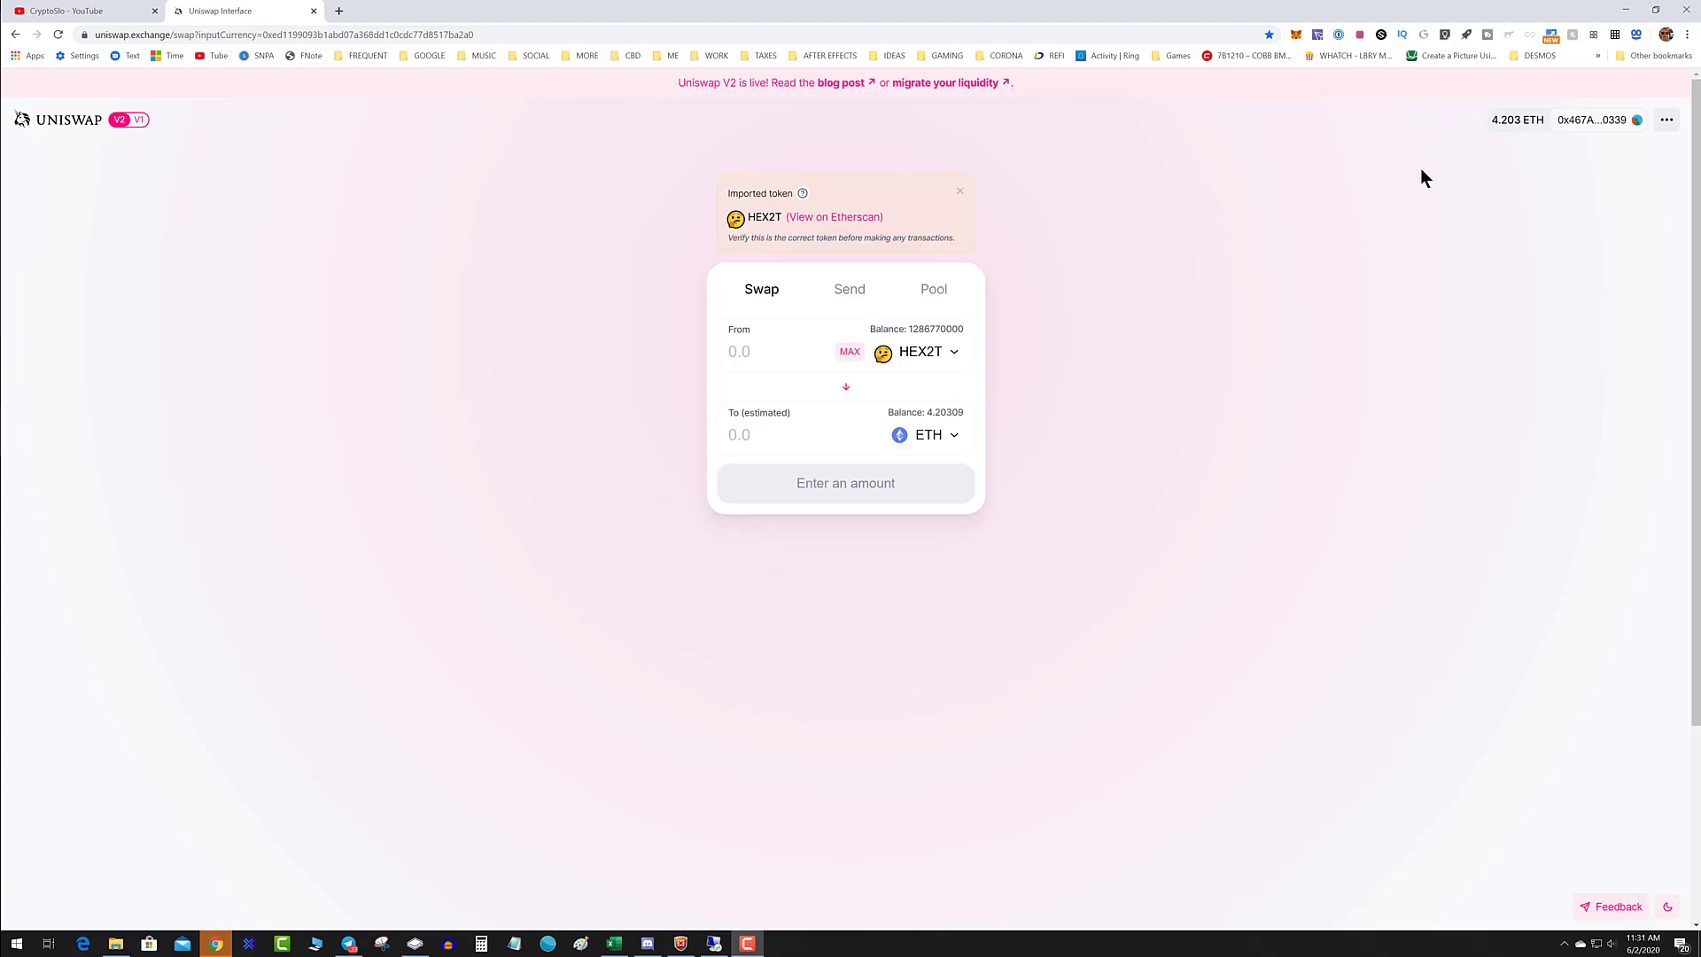
mouse_move(1269, 213)
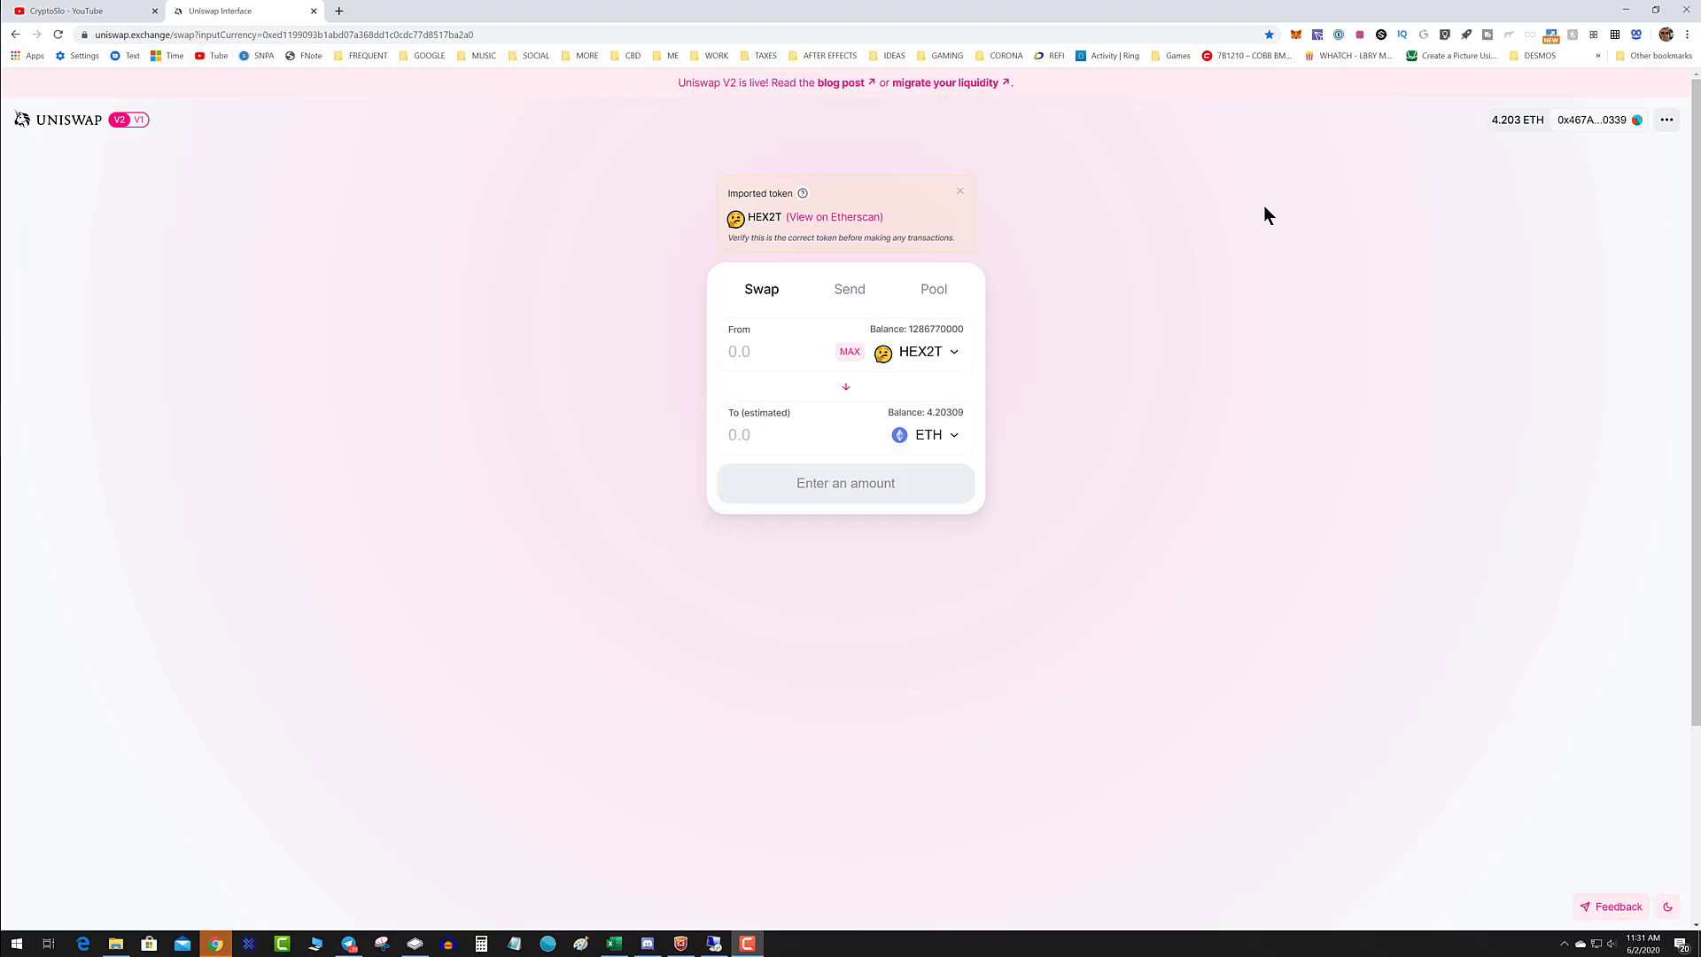
mouse_move(1074, 379)
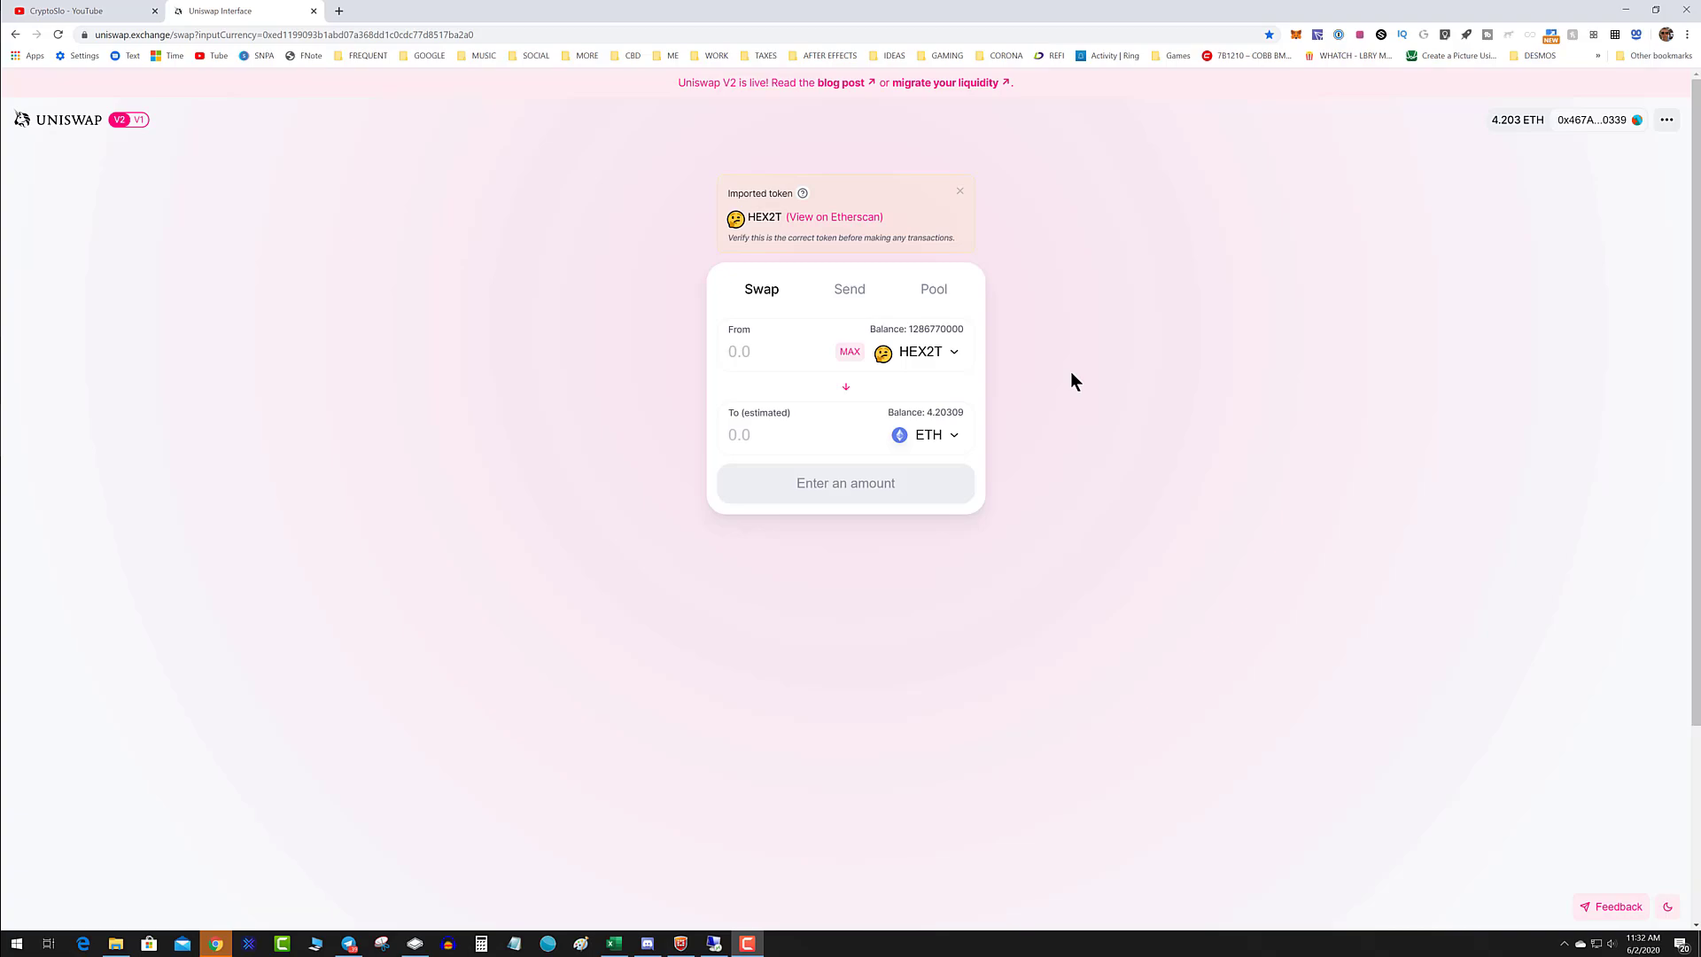
mouse_move(1096, 367)
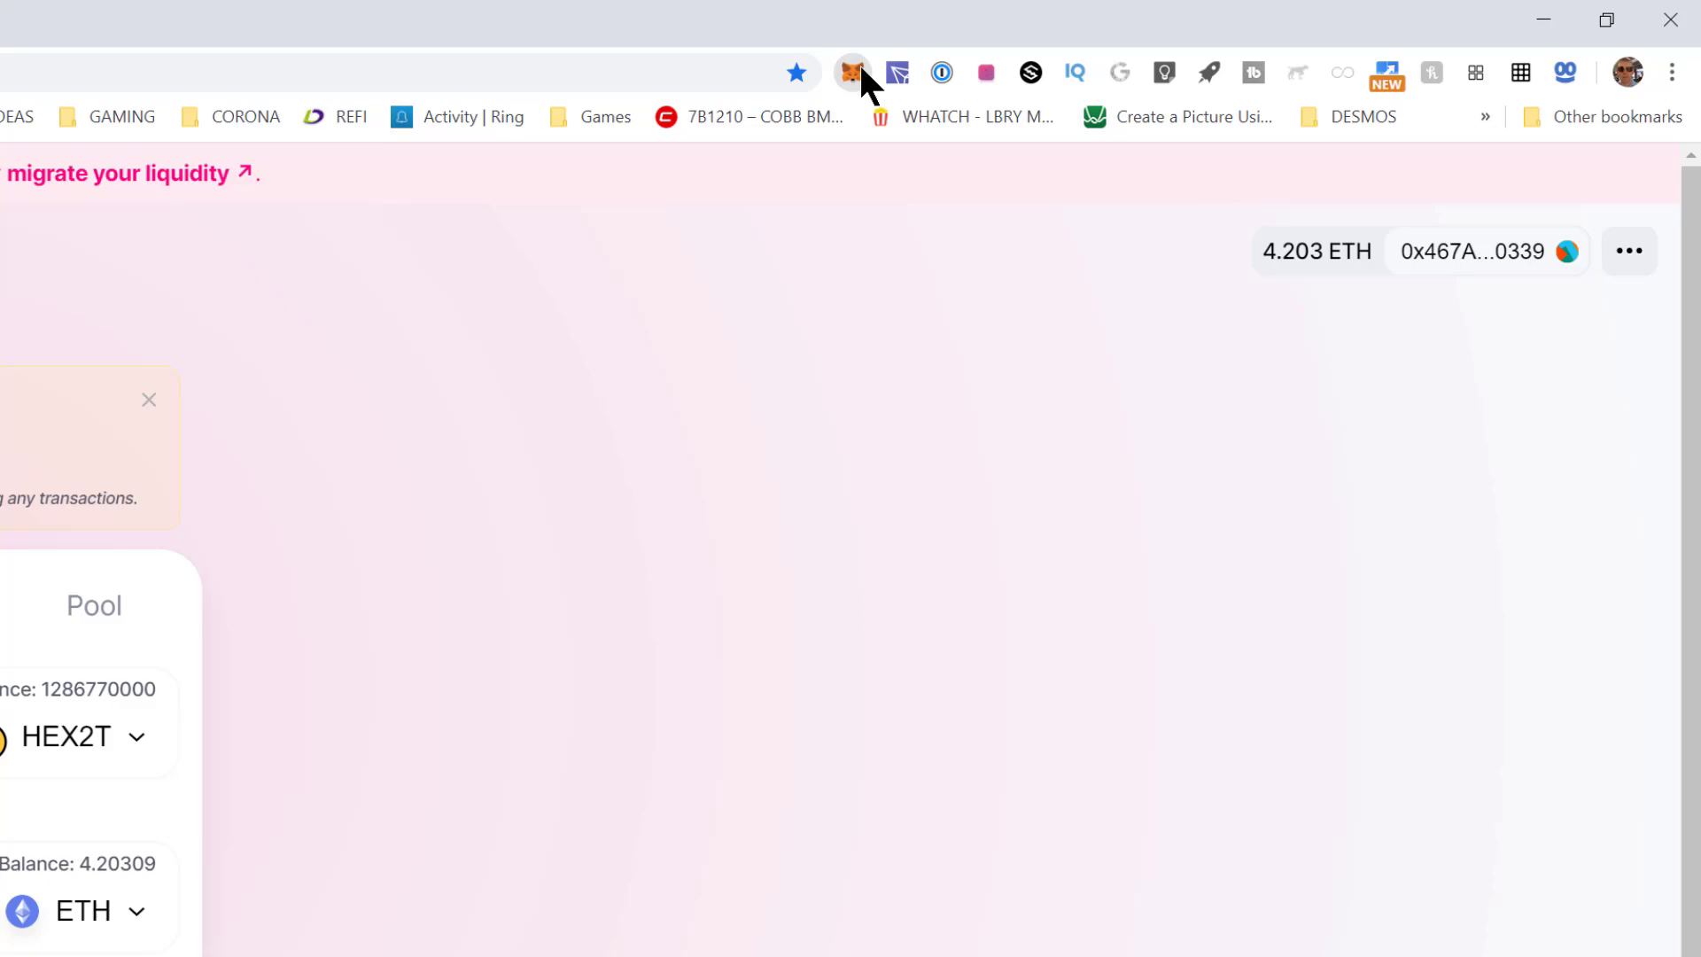
Reach MetaMask's Advanced settings from the account menu.
click(852, 72)
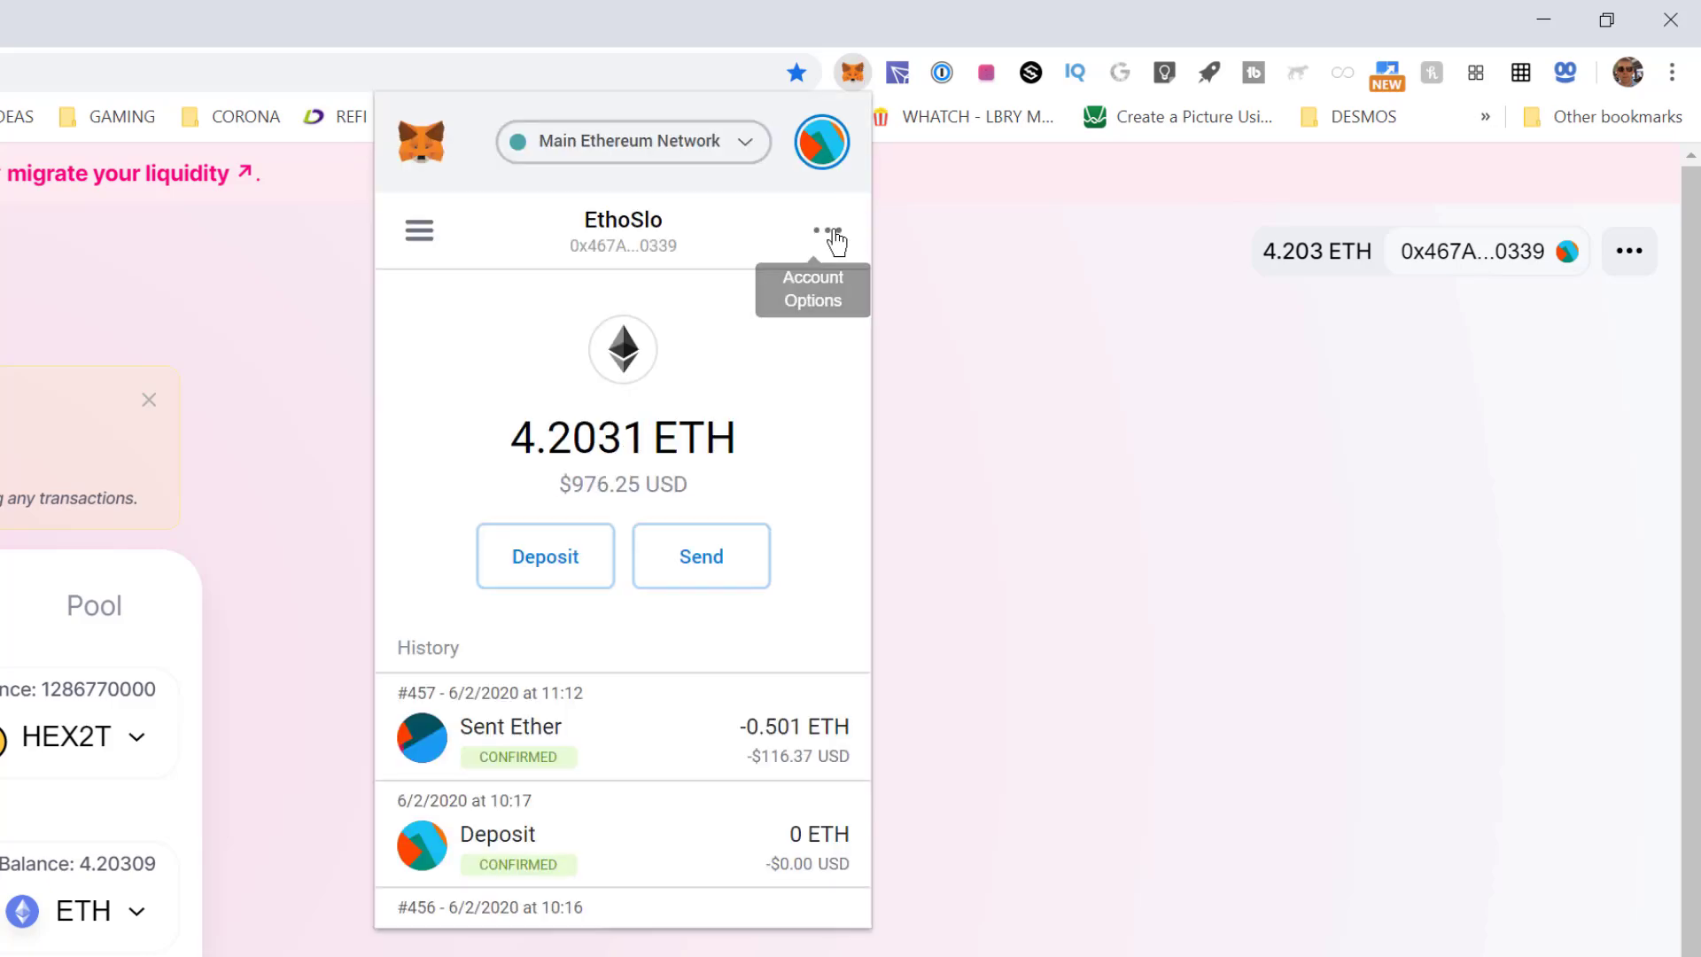
click(826, 231)
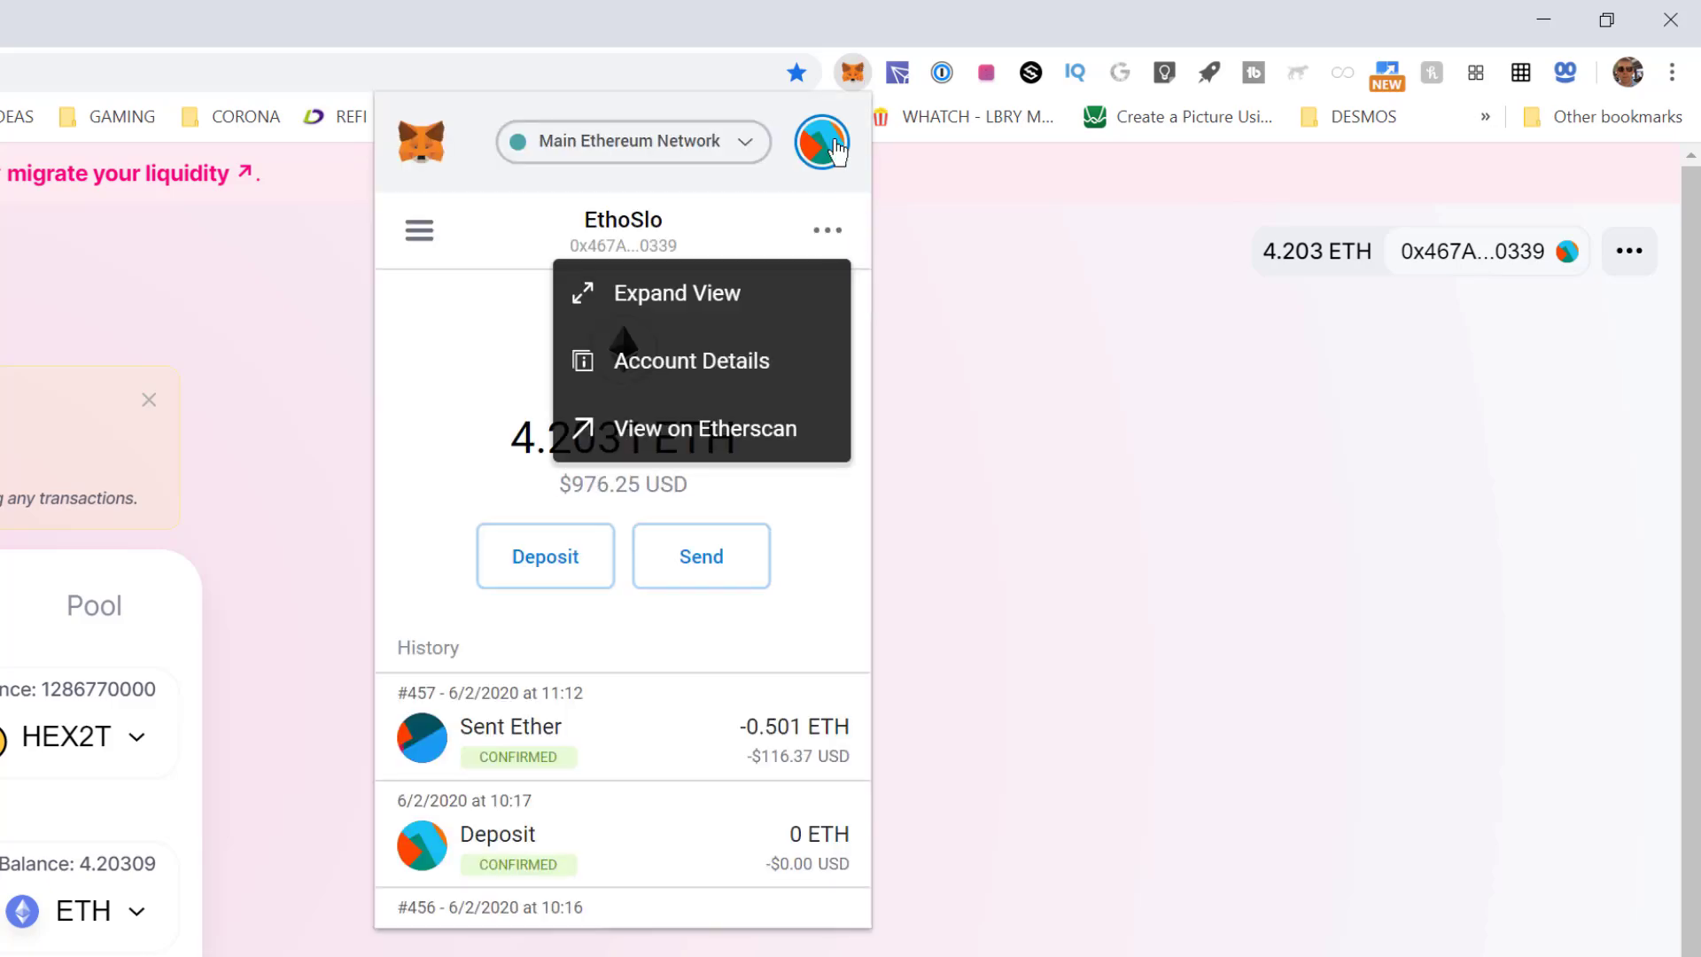
click(822, 141)
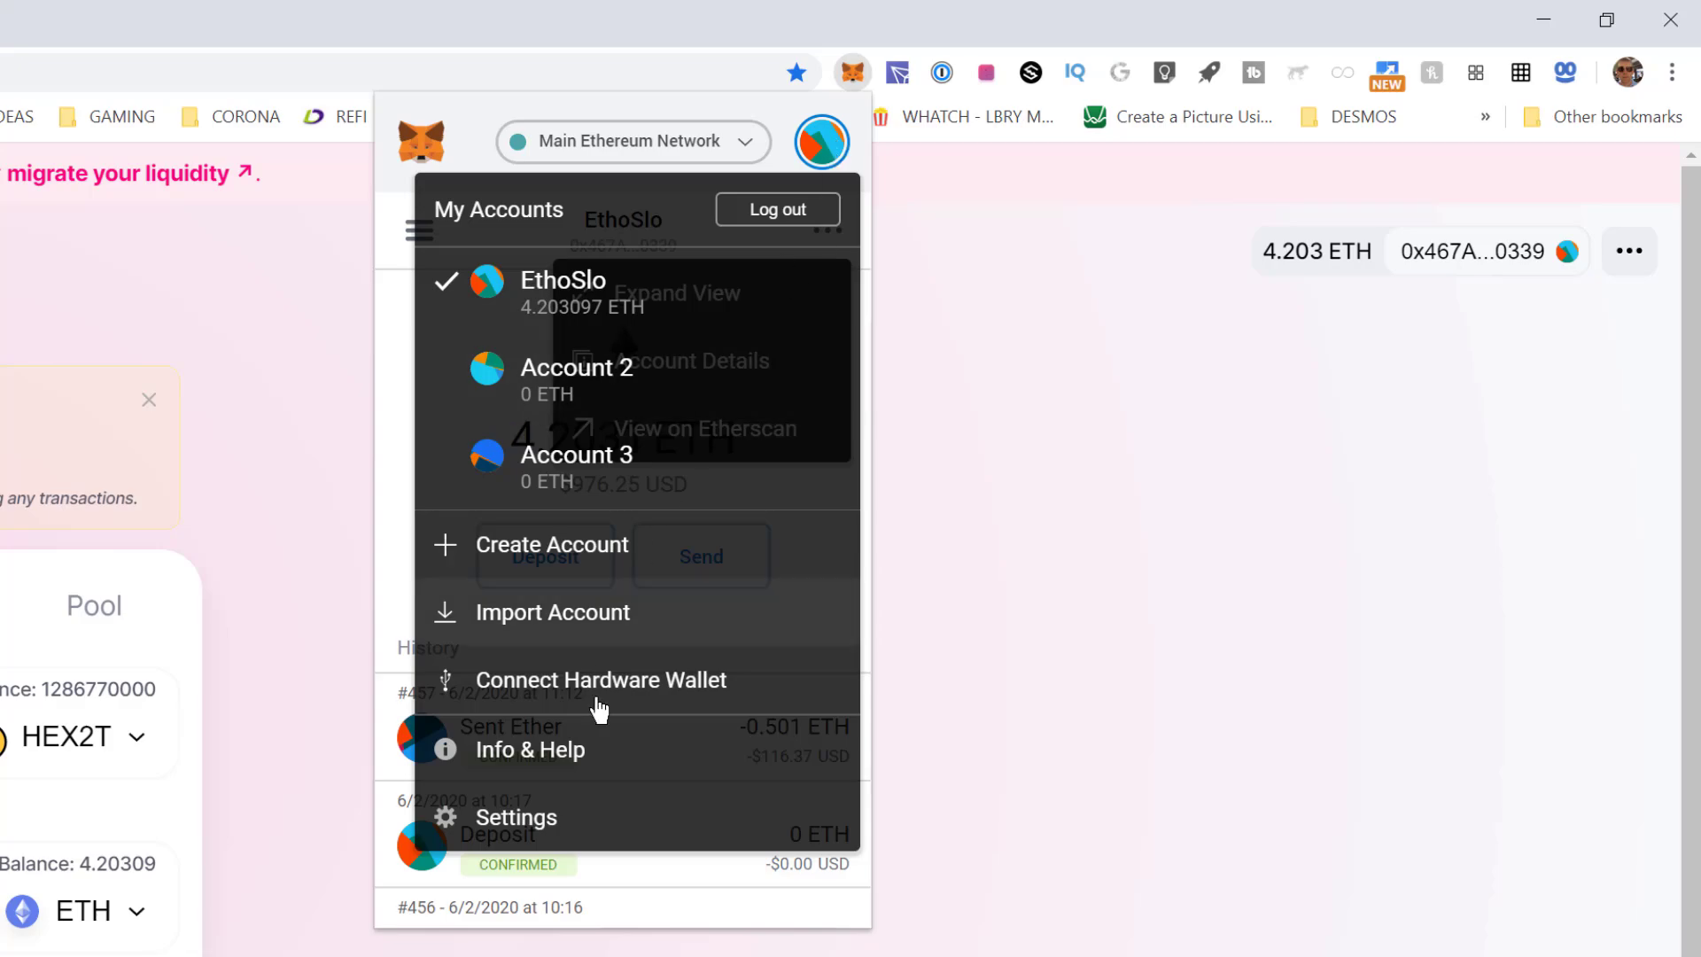
click(515, 816)
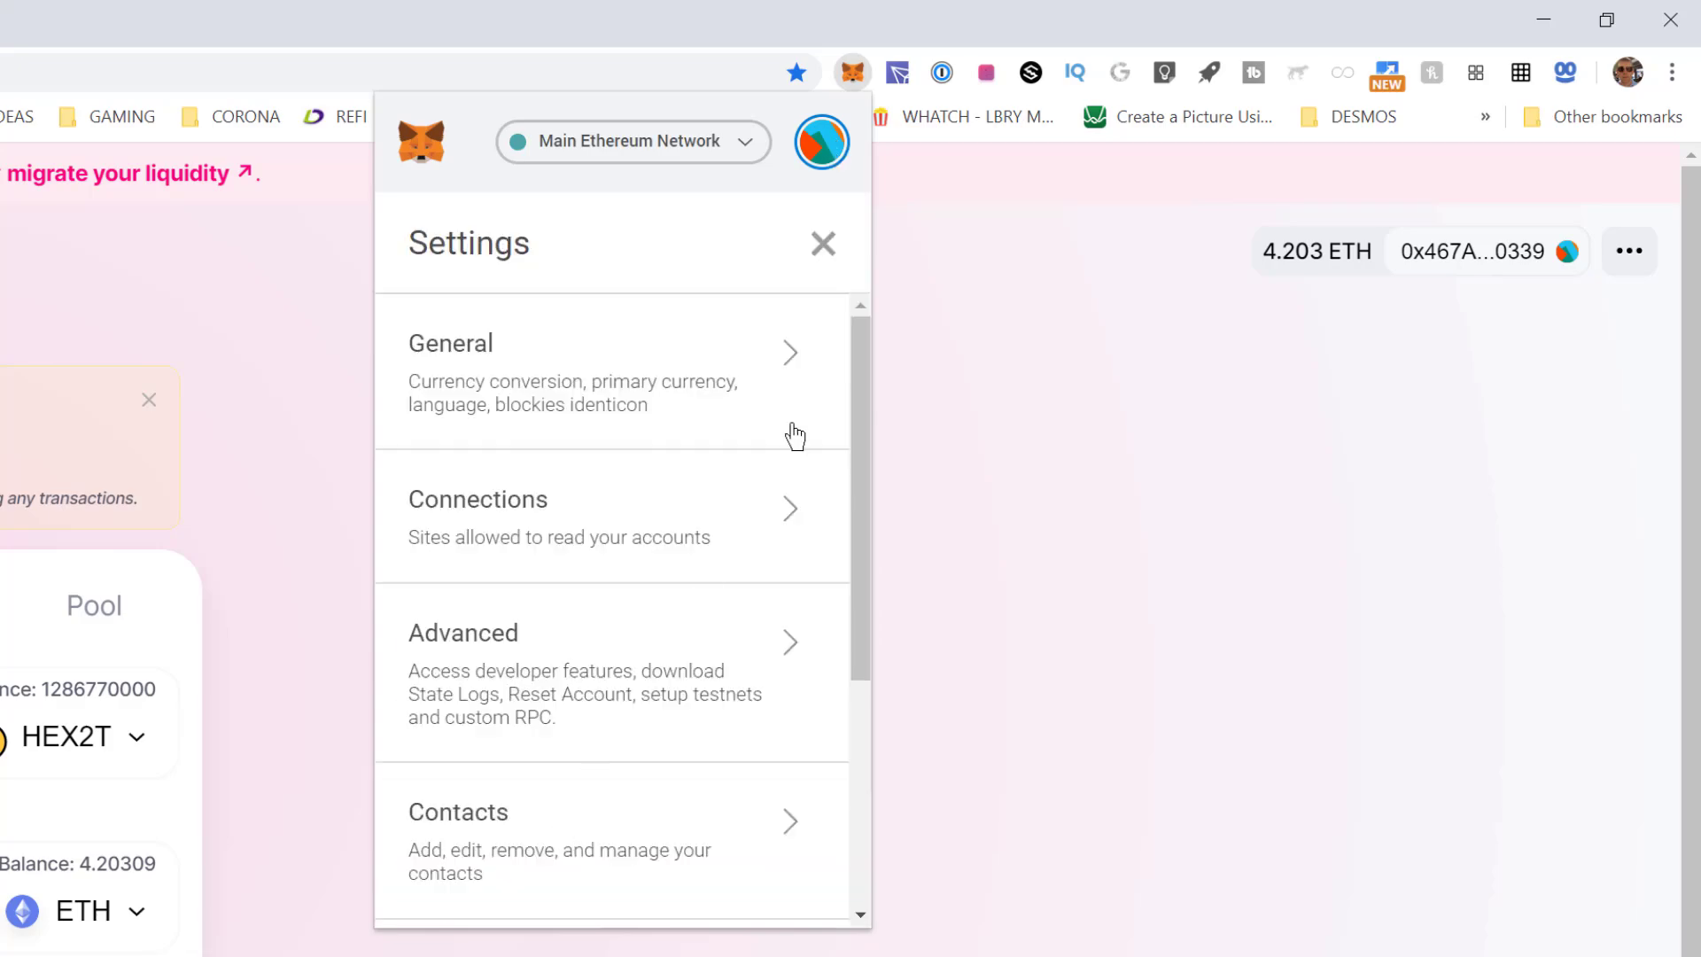
Turn on Customize transaction nonce and return to the settings overview.
scroll(down, 3)
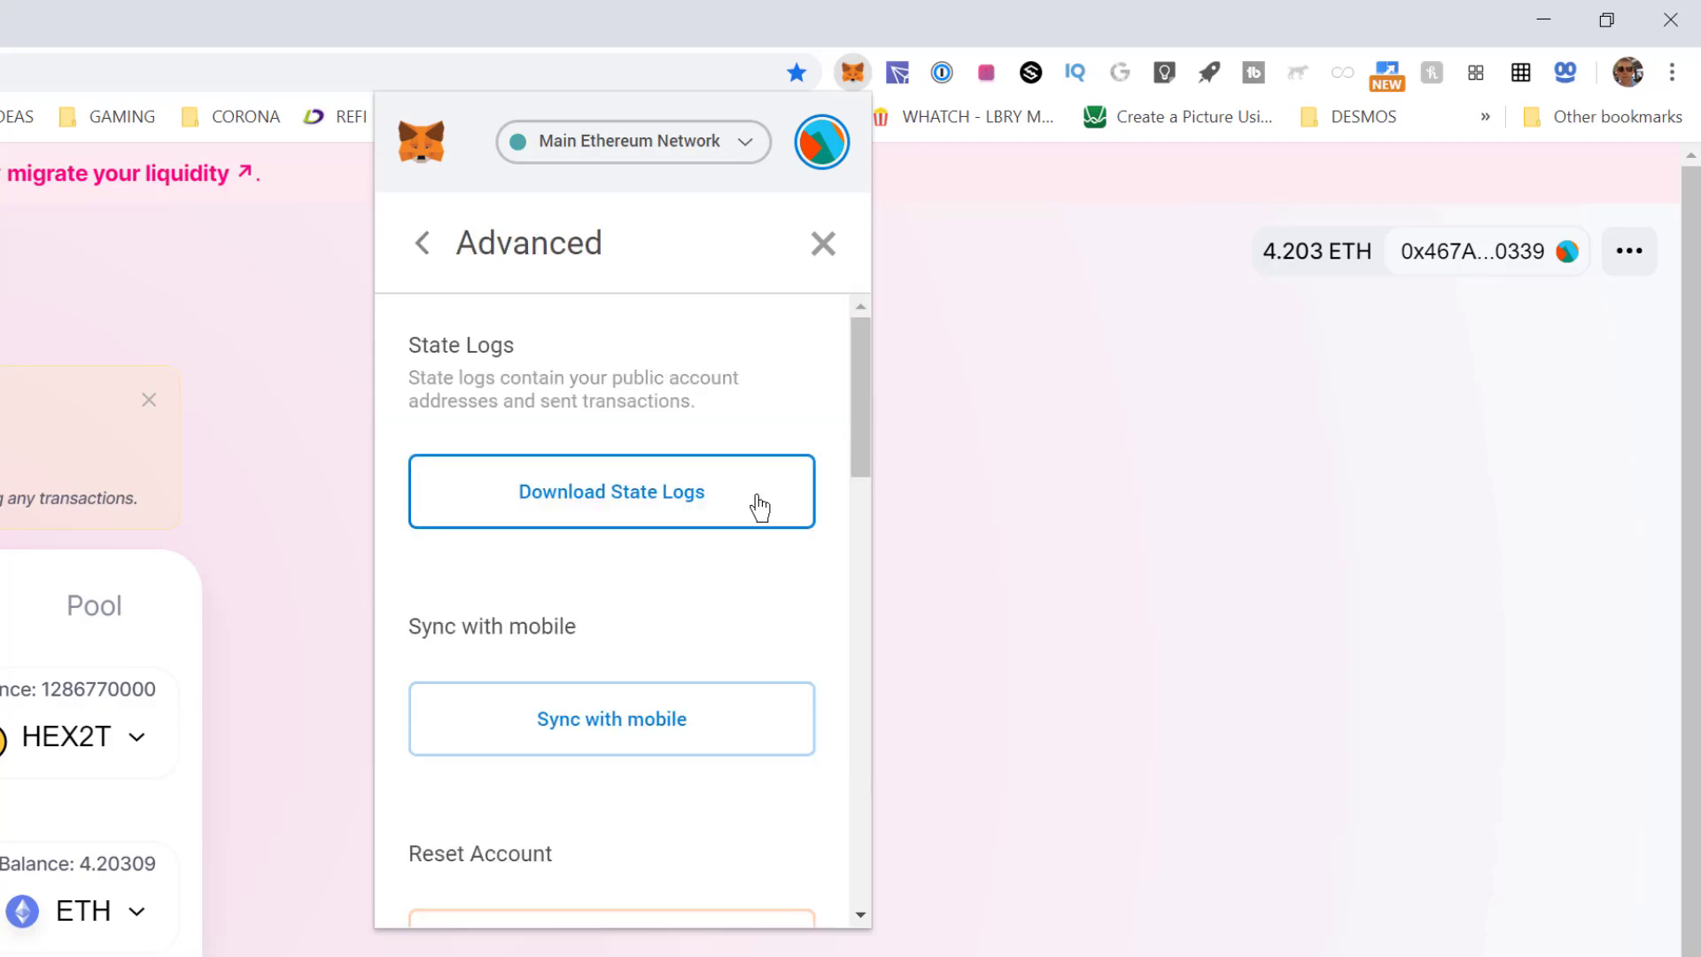
scroll(down, 3)
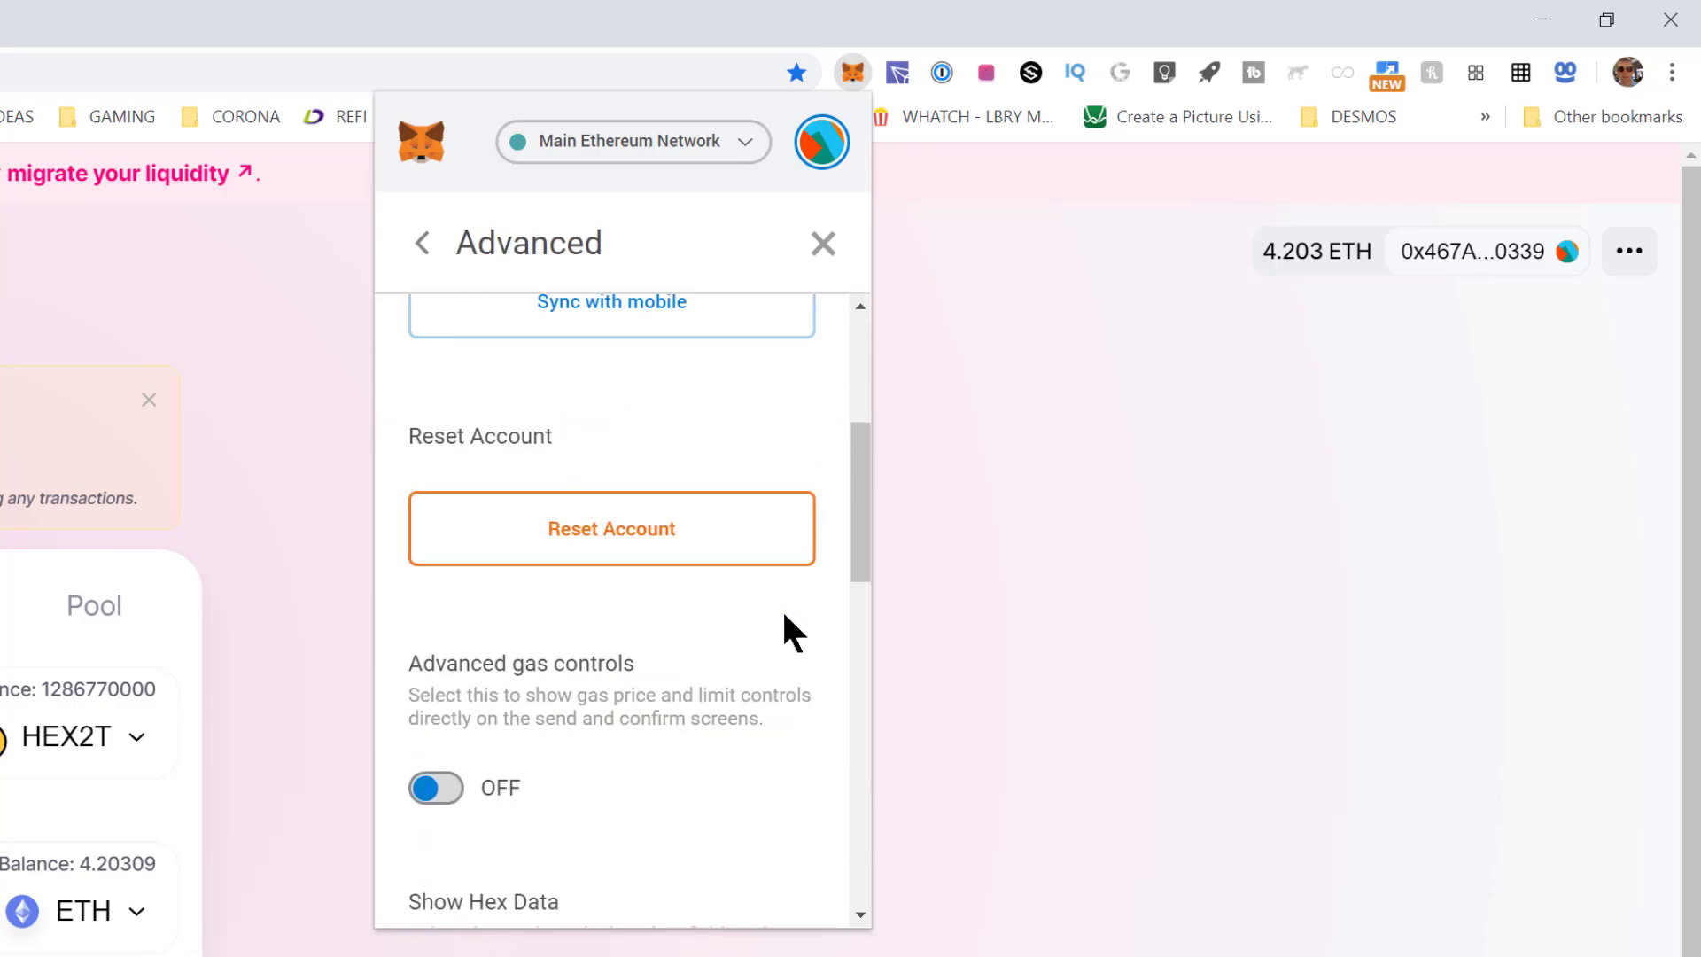
scroll(down, 3)
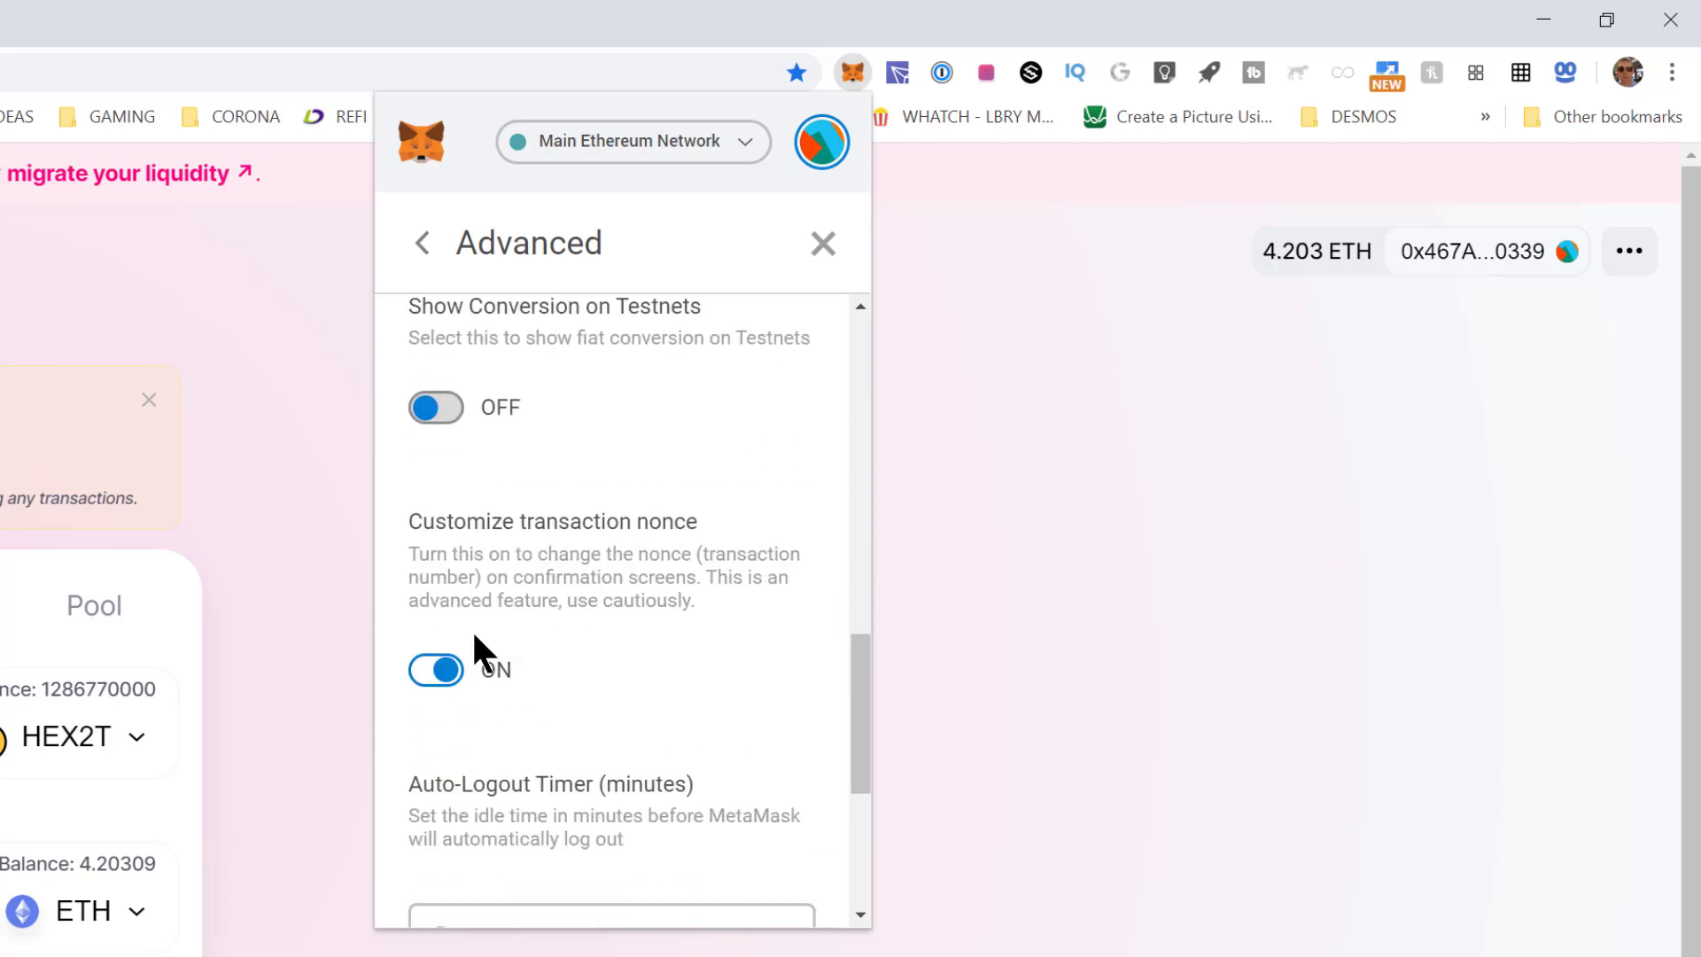
click(435, 669)
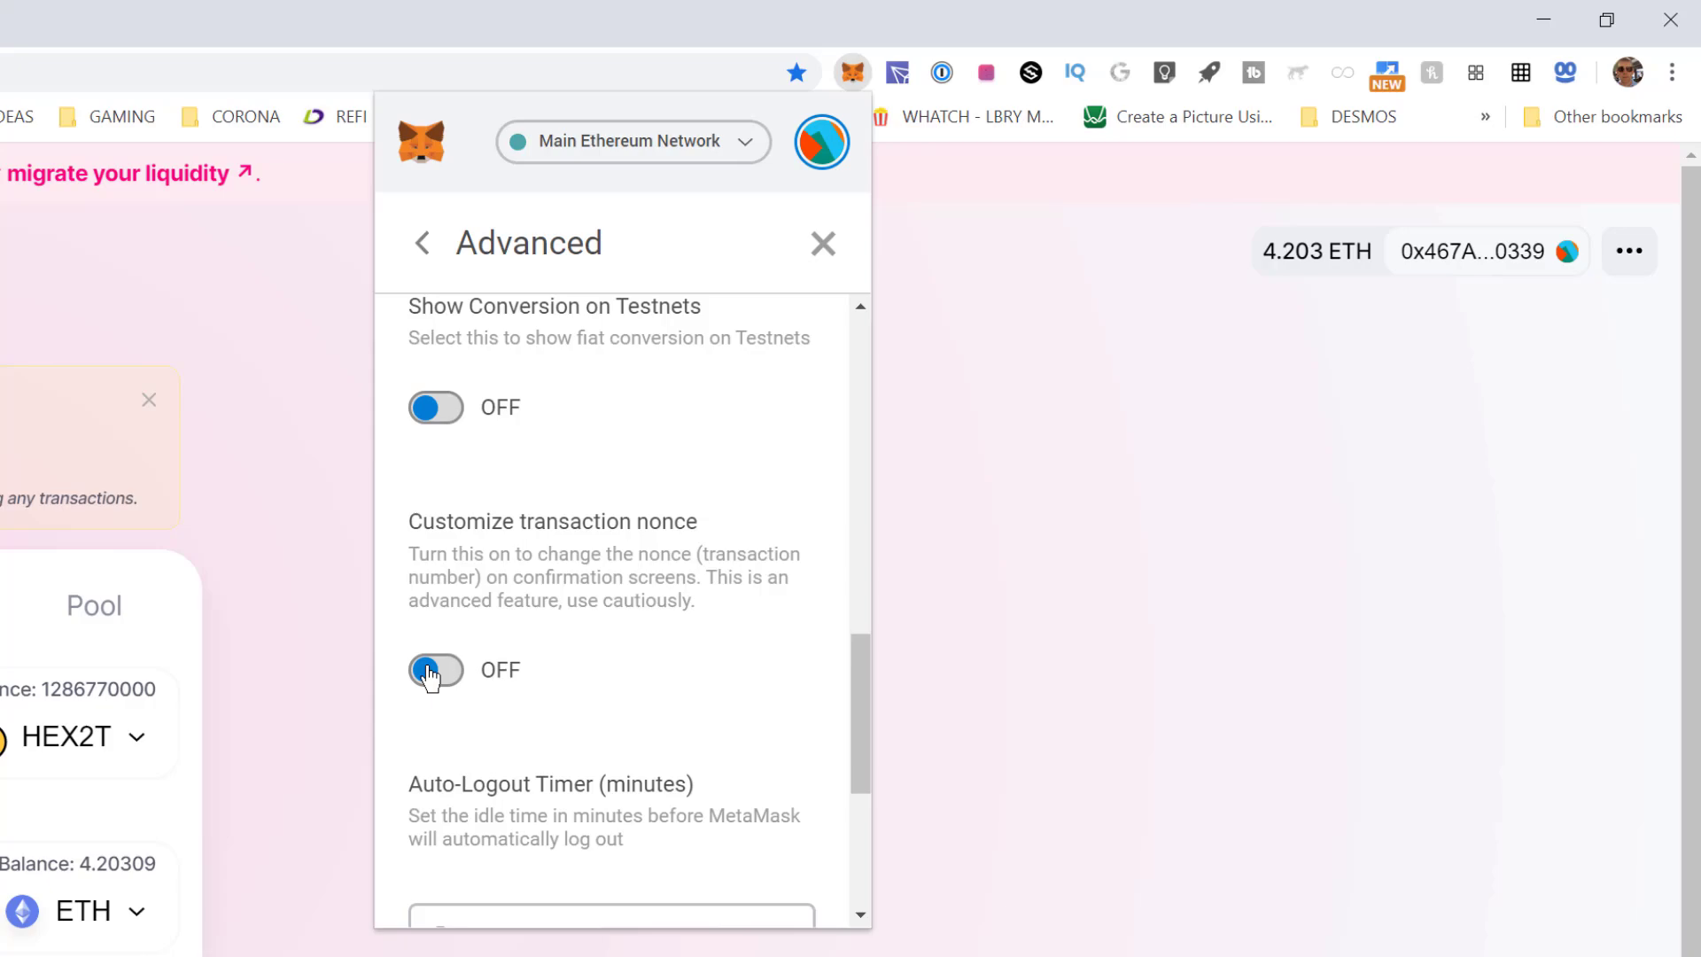
click(435, 670)
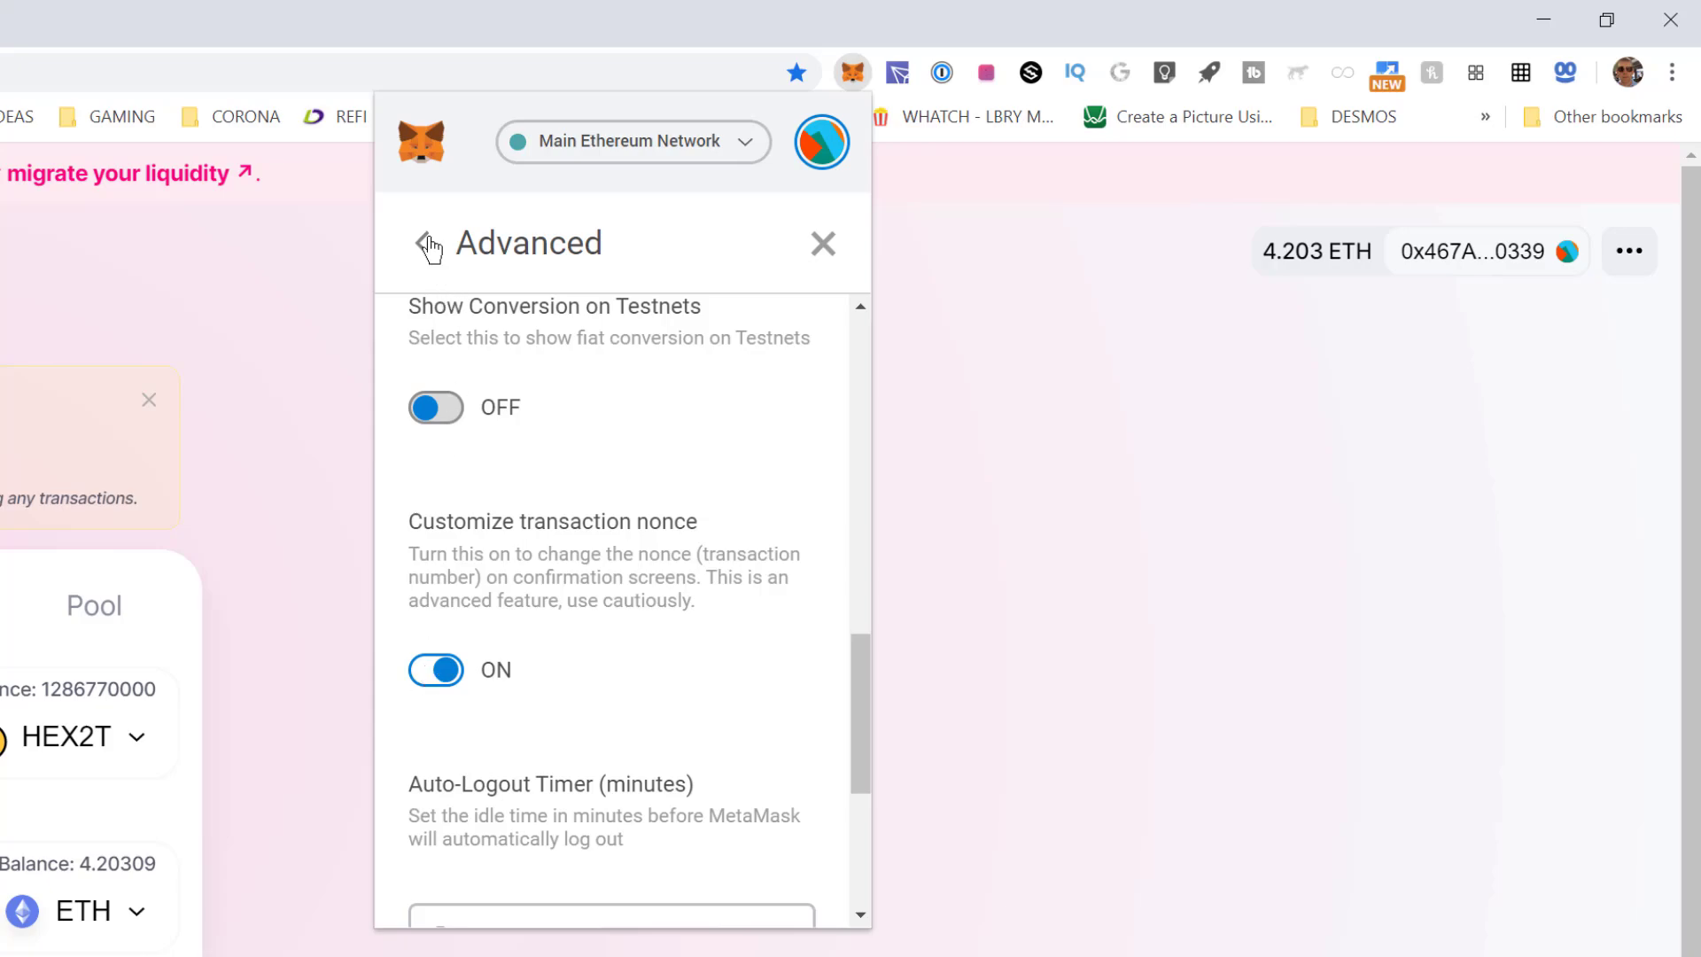
click(430, 242)
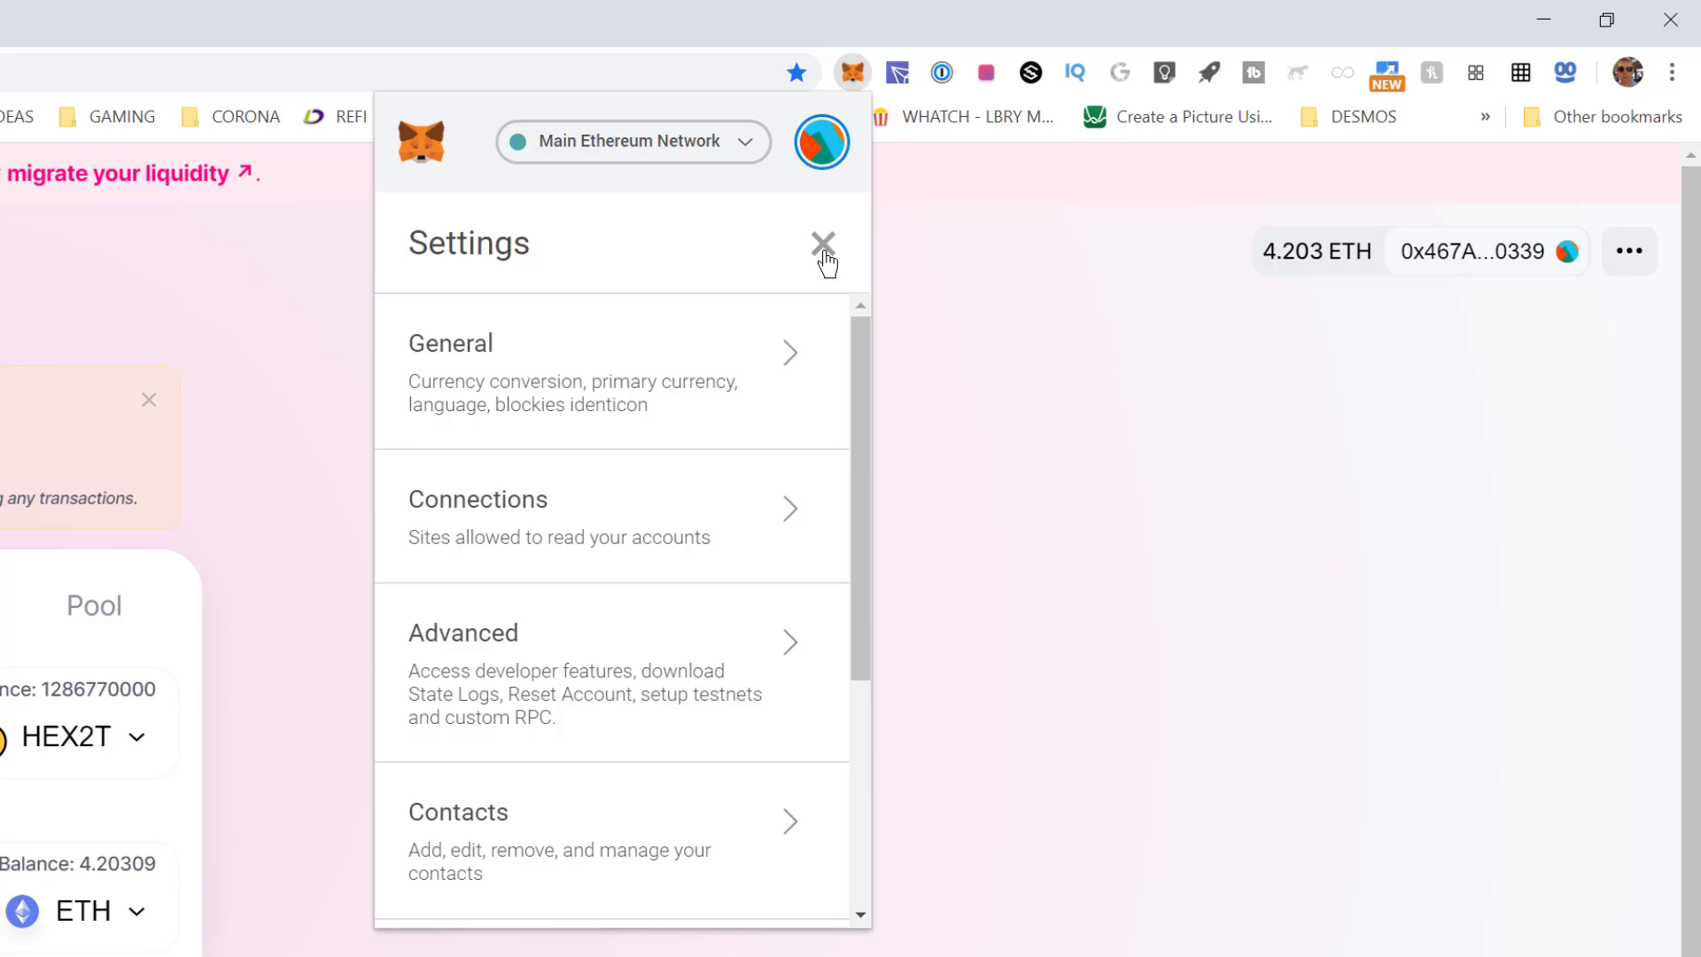
Close settings and view sent transaction #457 on Etherscan from the wallet history.
click(823, 243)
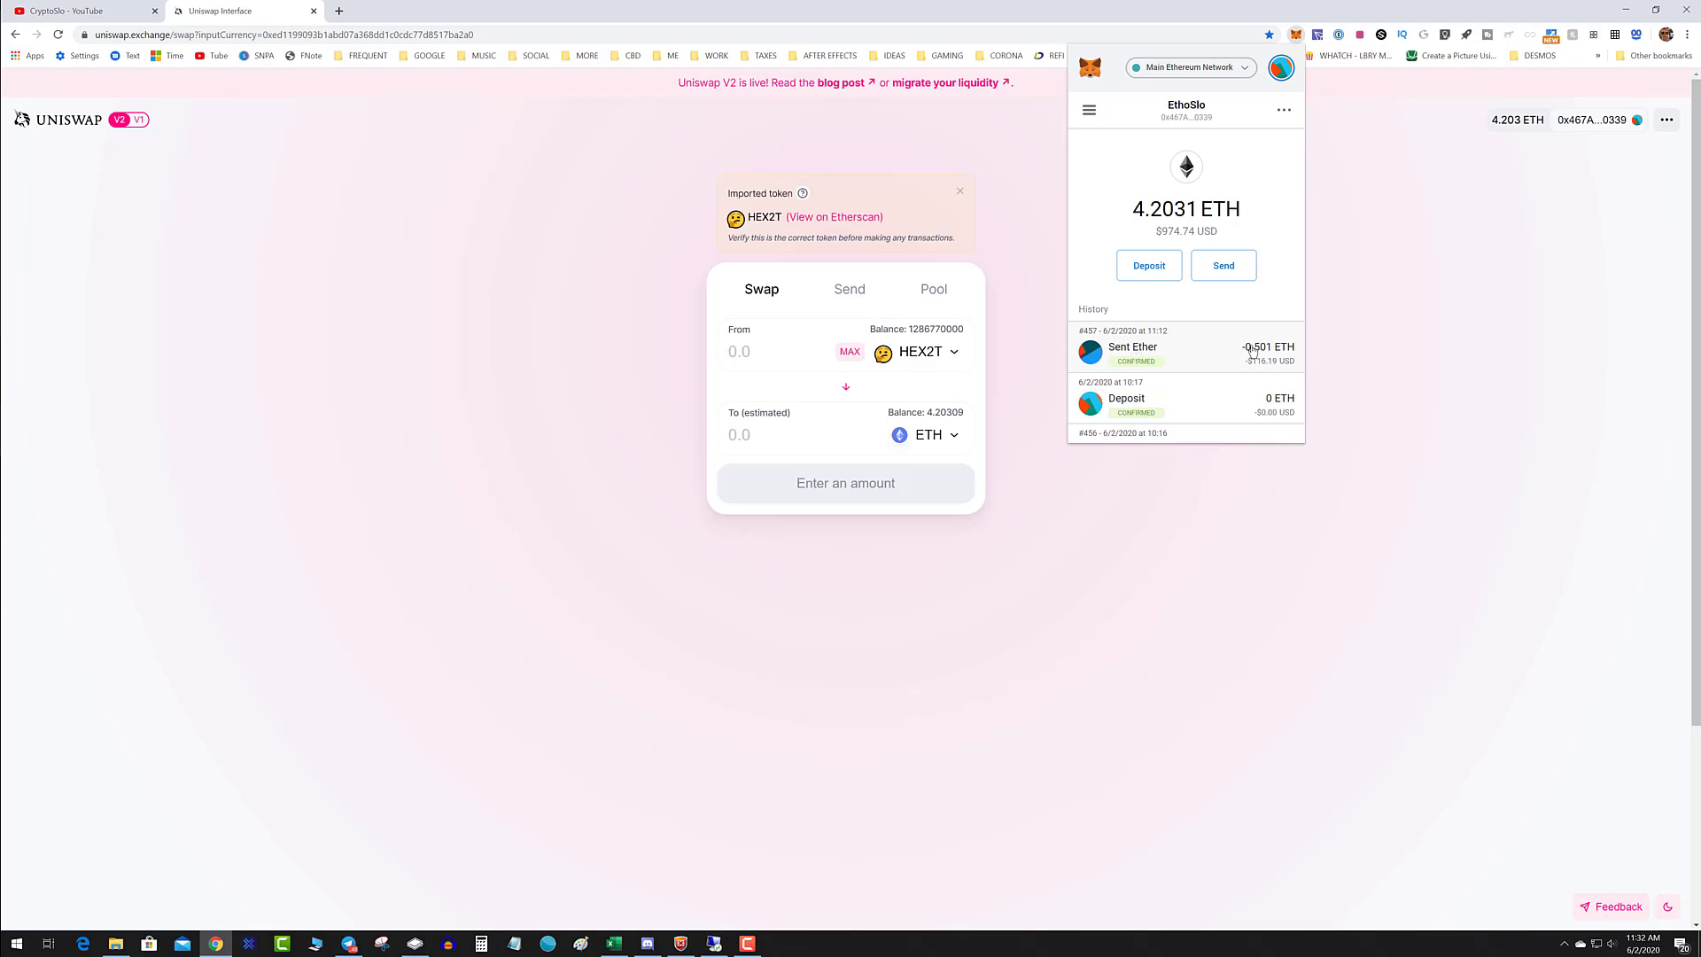
click(1183, 352)
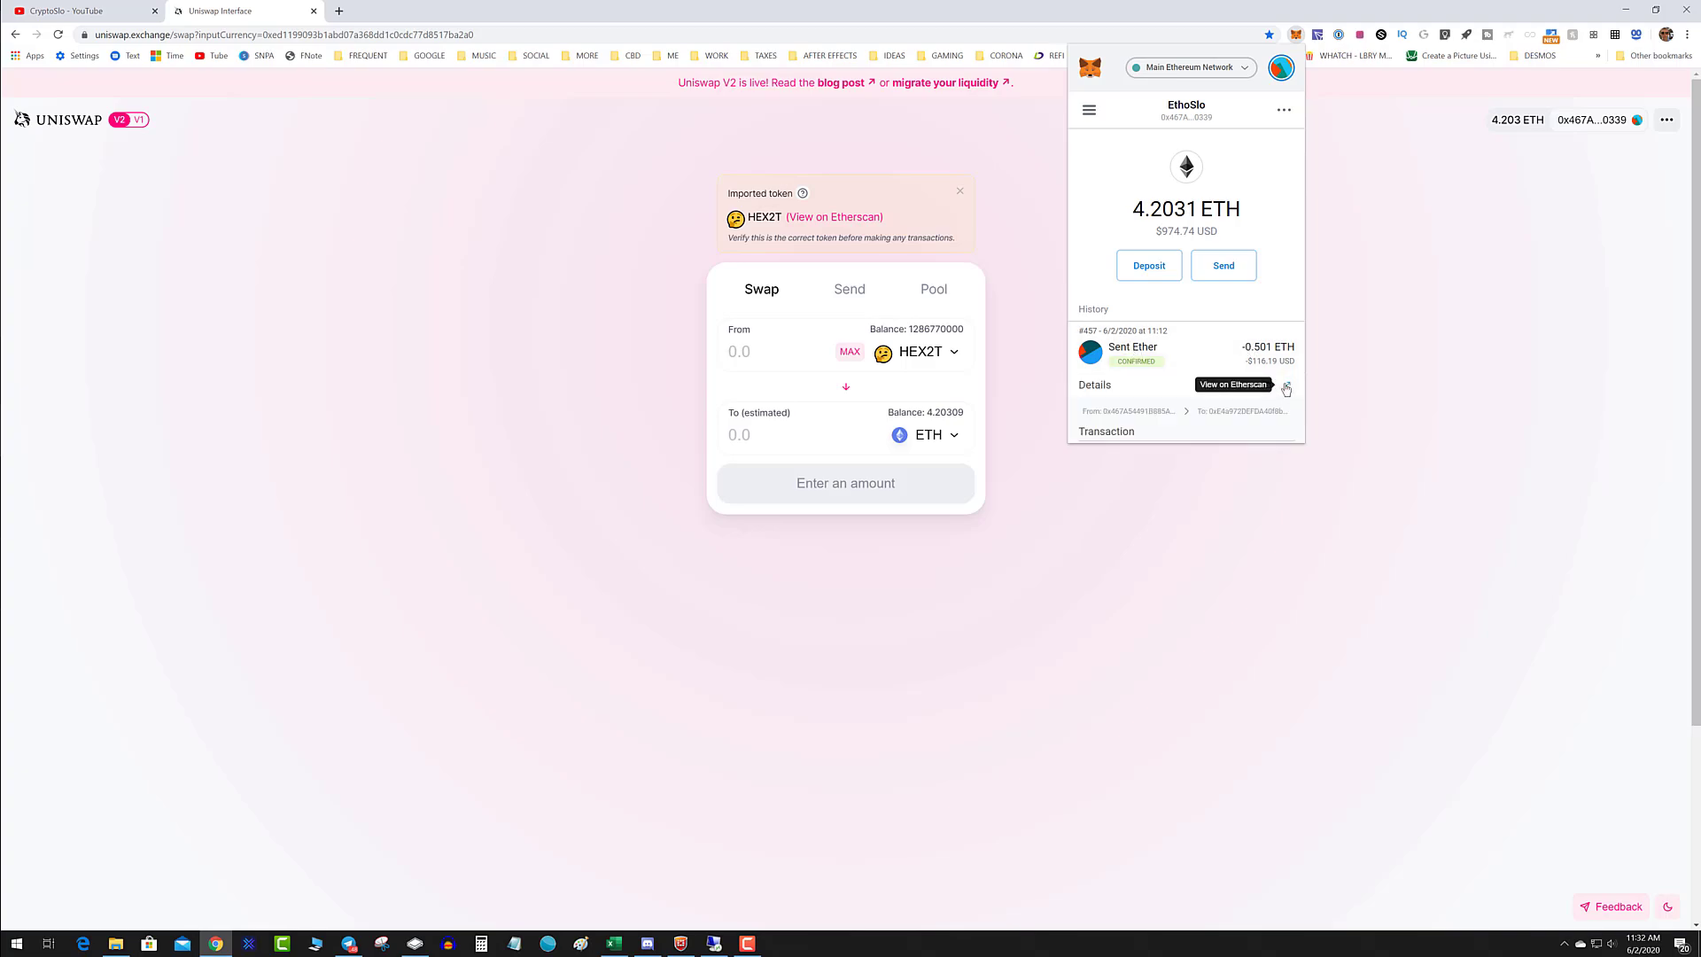
click(1233, 383)
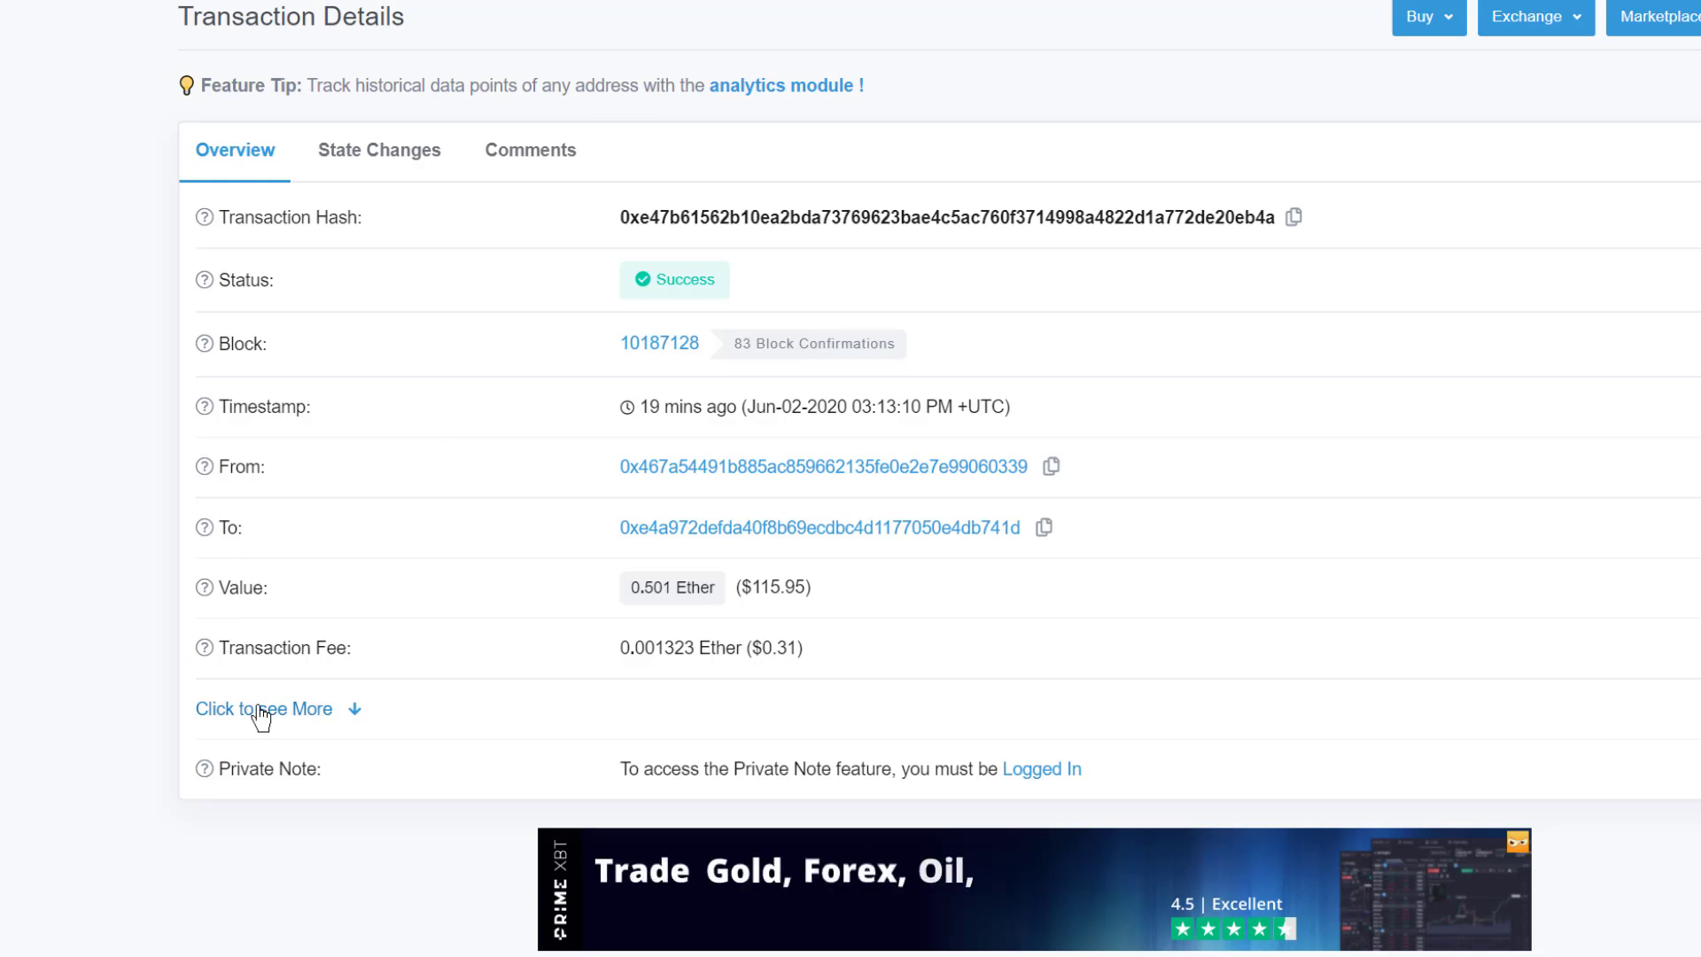
Expand the Etherscan details to reveal gas figures and nonce 457.
click(262, 709)
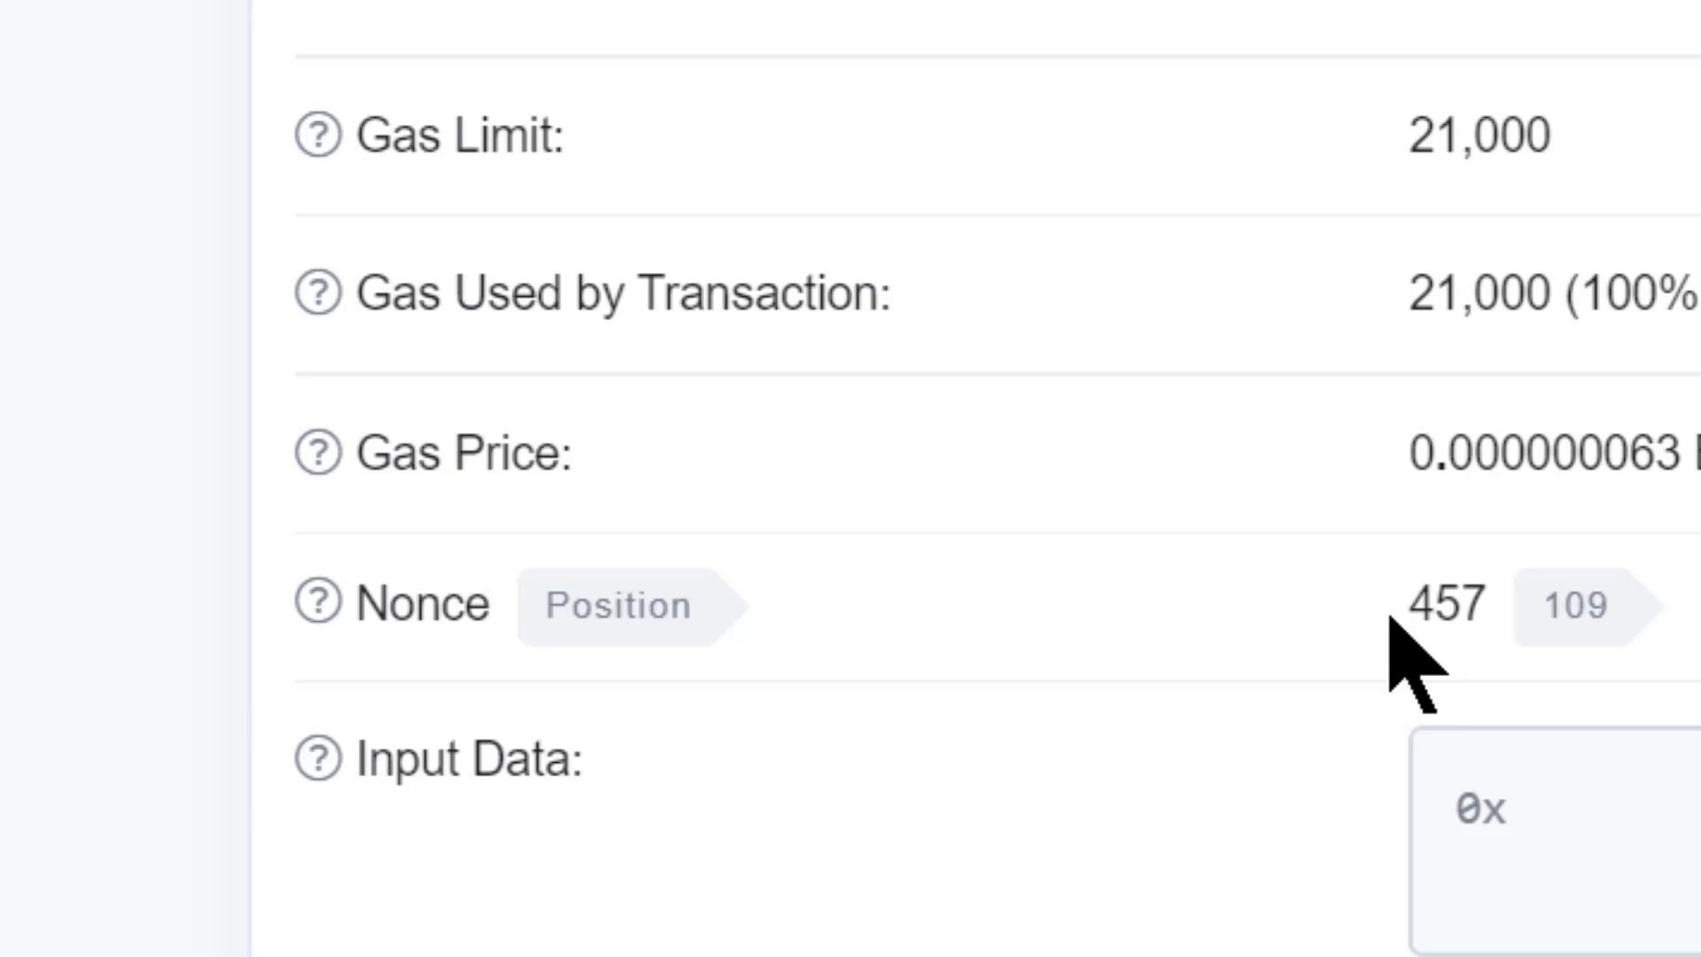
mouse_move(1530, 619)
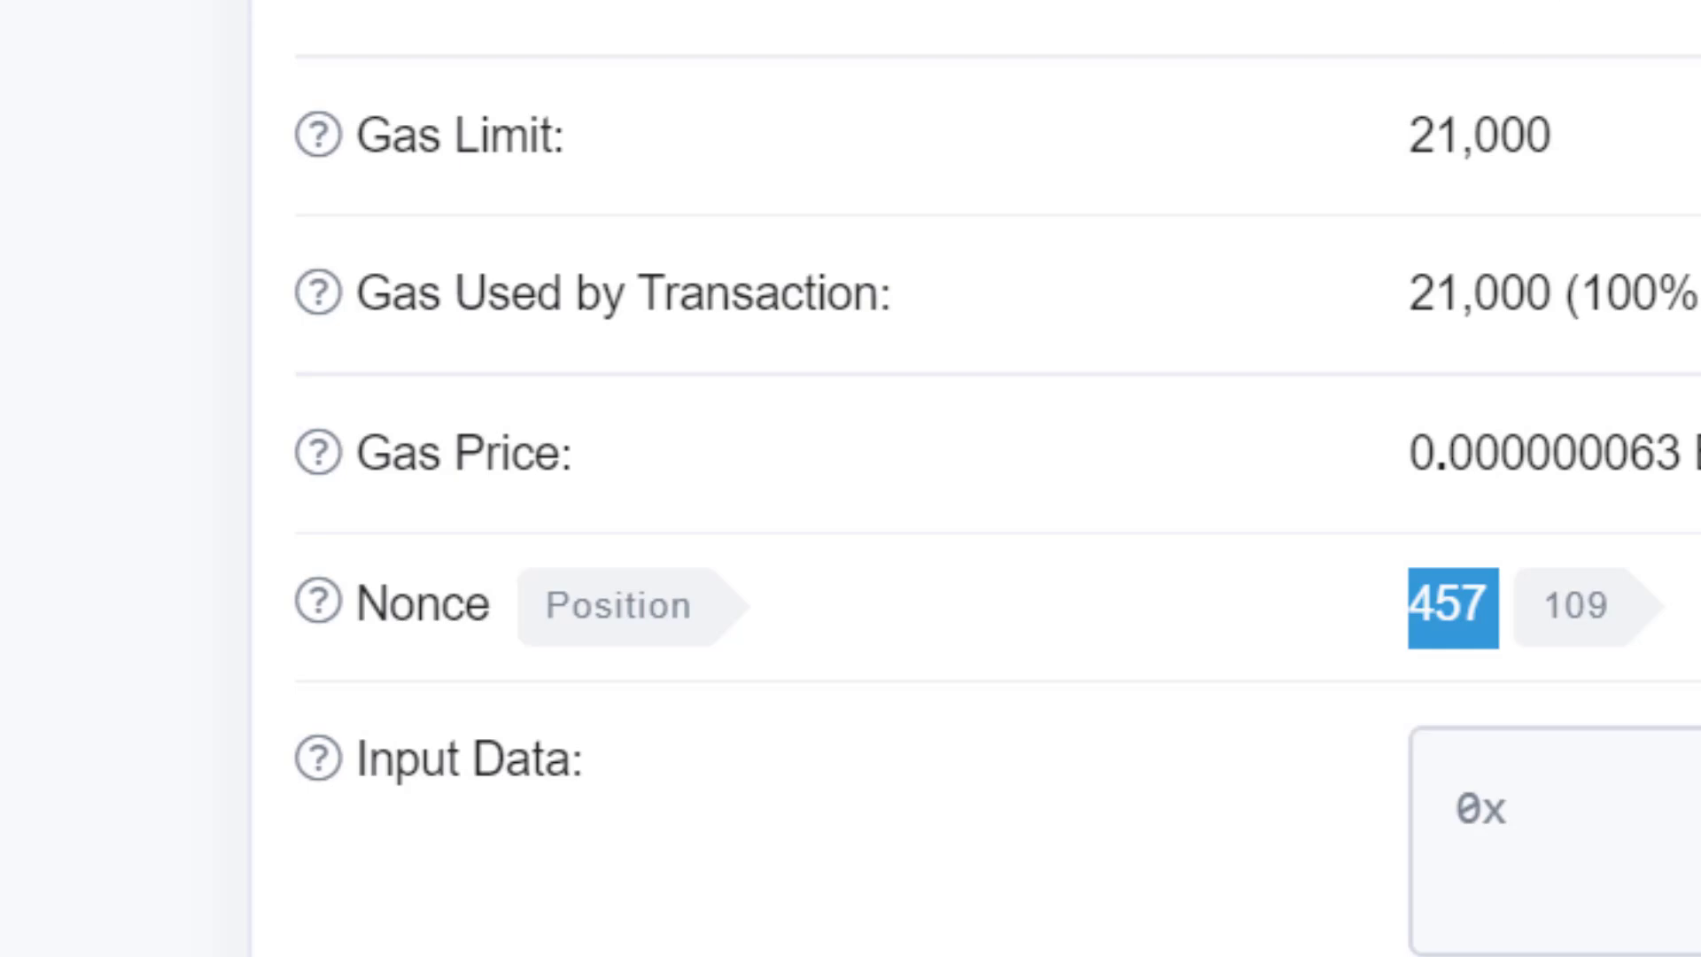
mouse_move(1487, 604)
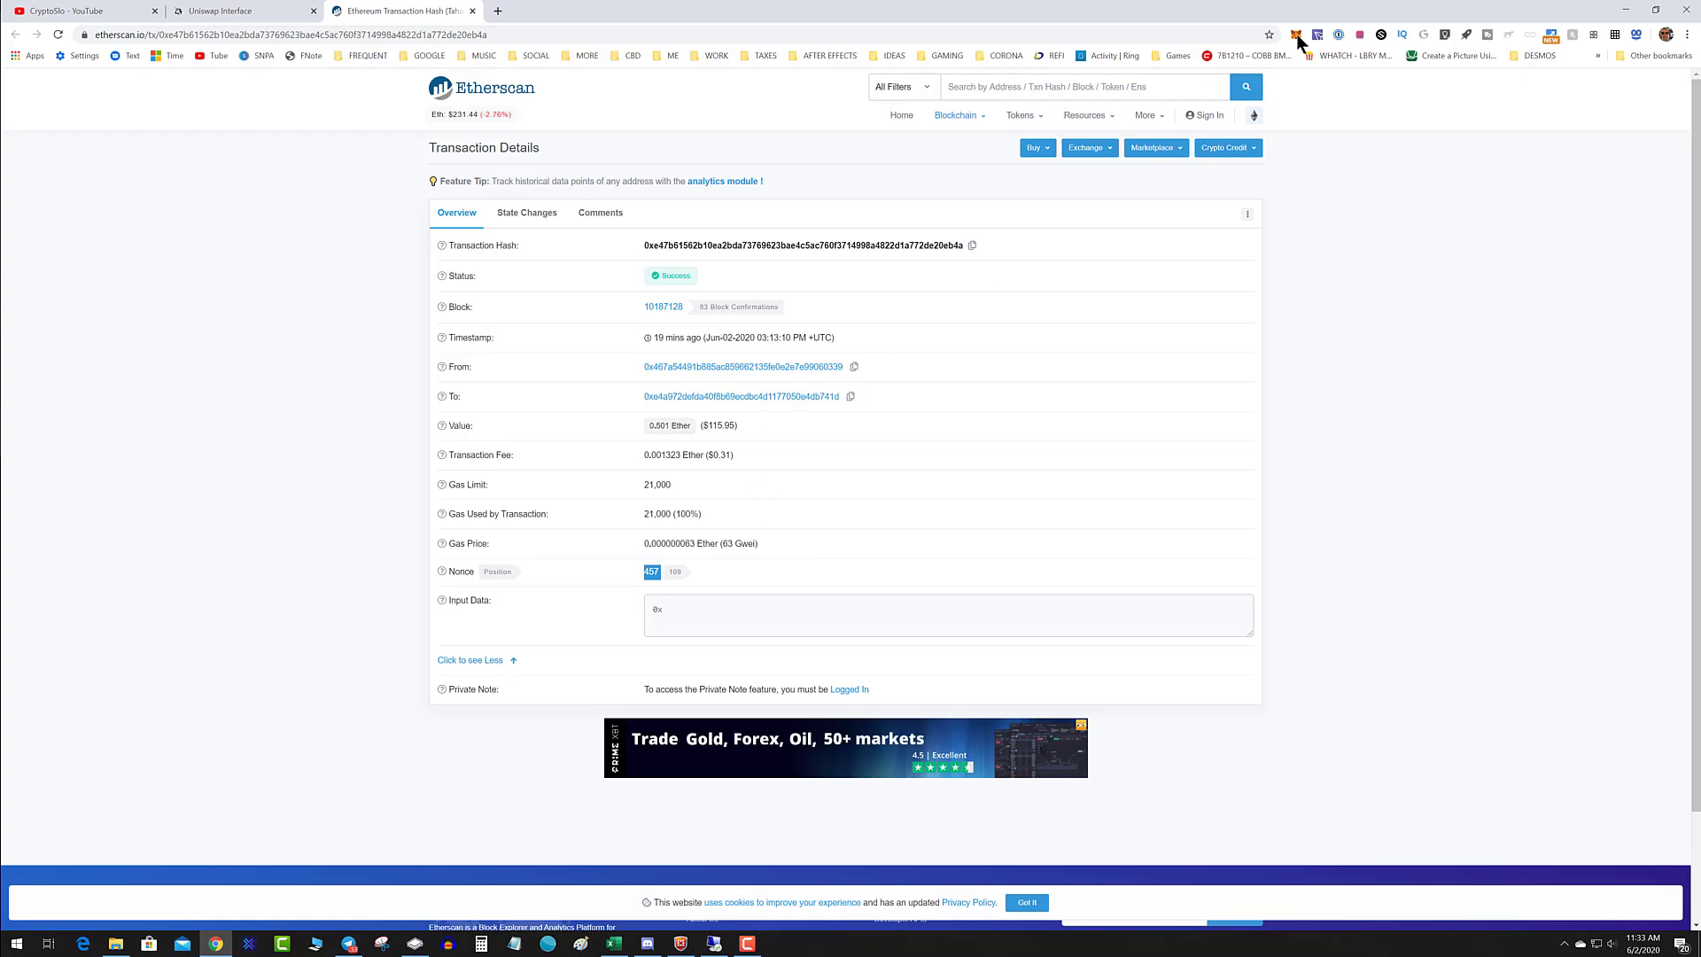
Draft a 0 ETH self-send with Fast fee in MetaMask, then back out to the wallet home.
click(1295, 34)
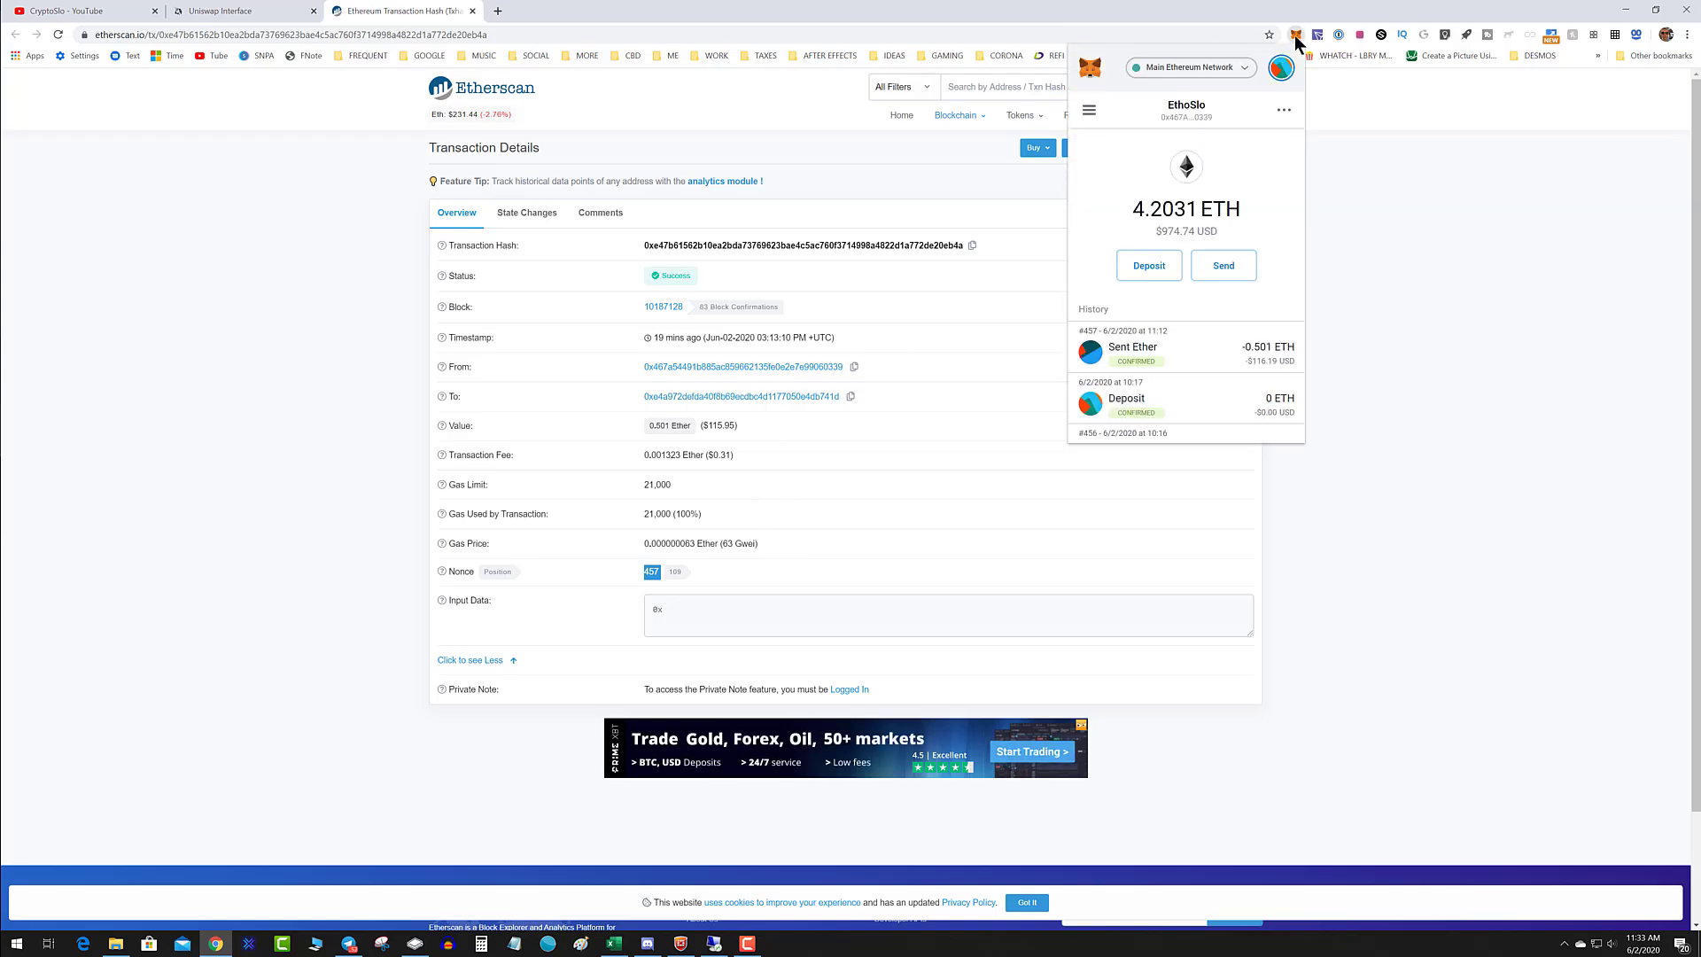
mouse_move(1165, 251)
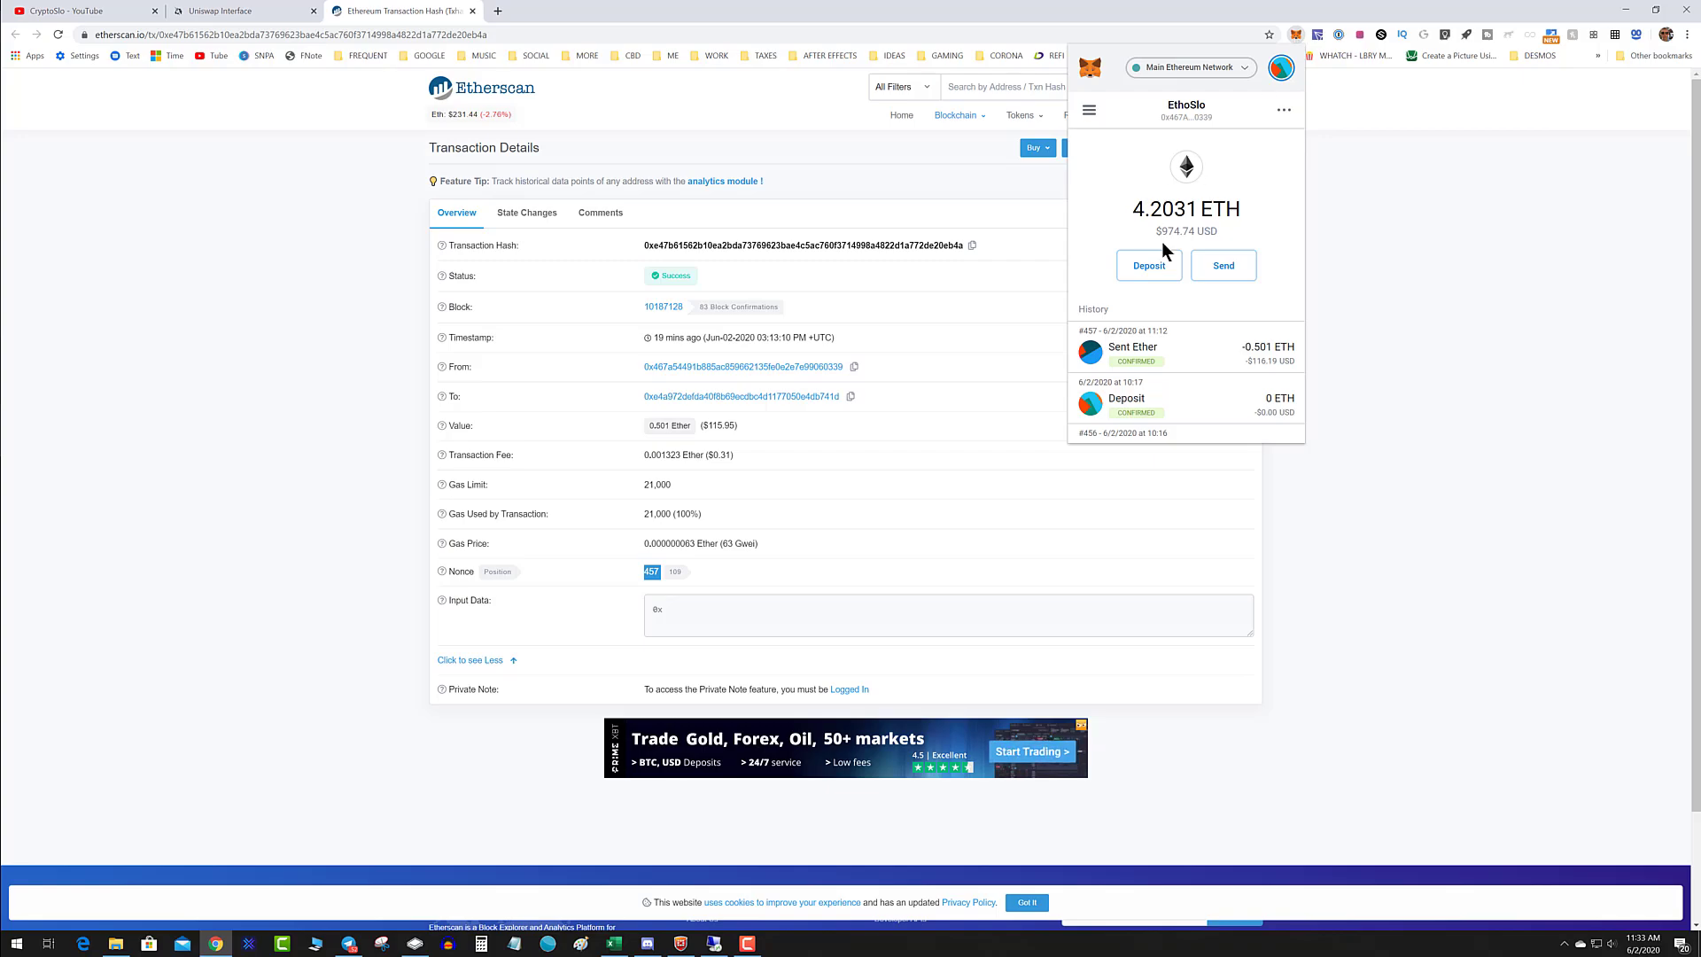
click(1223, 265)
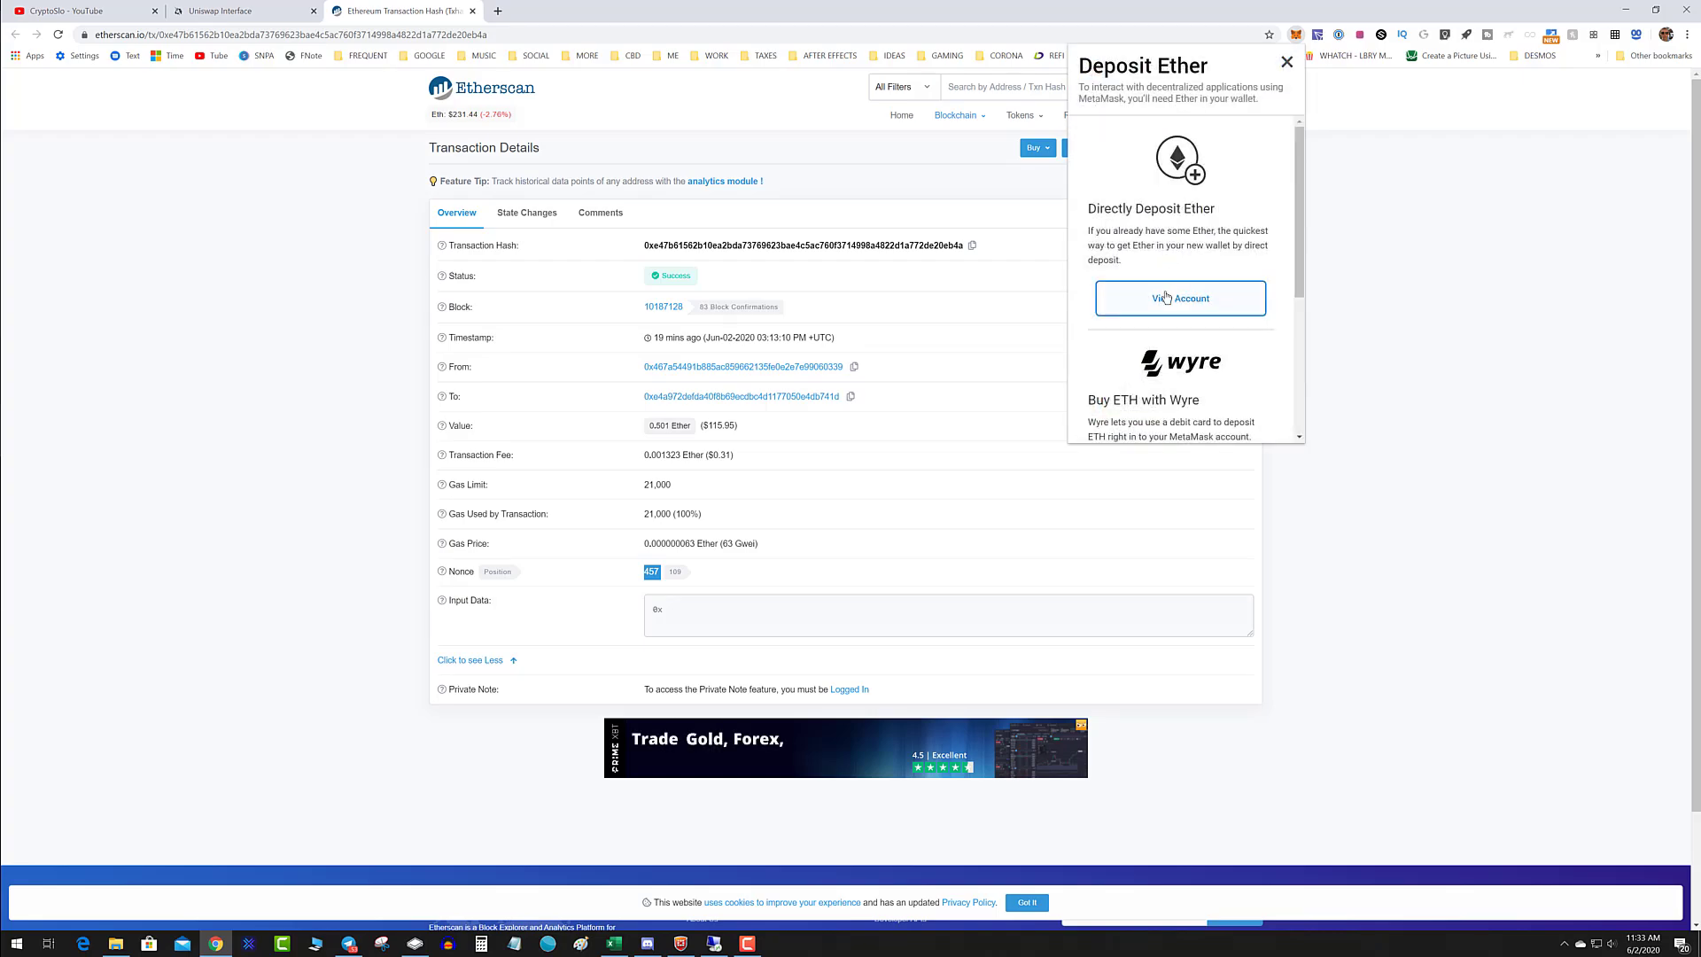
click(1180, 298)
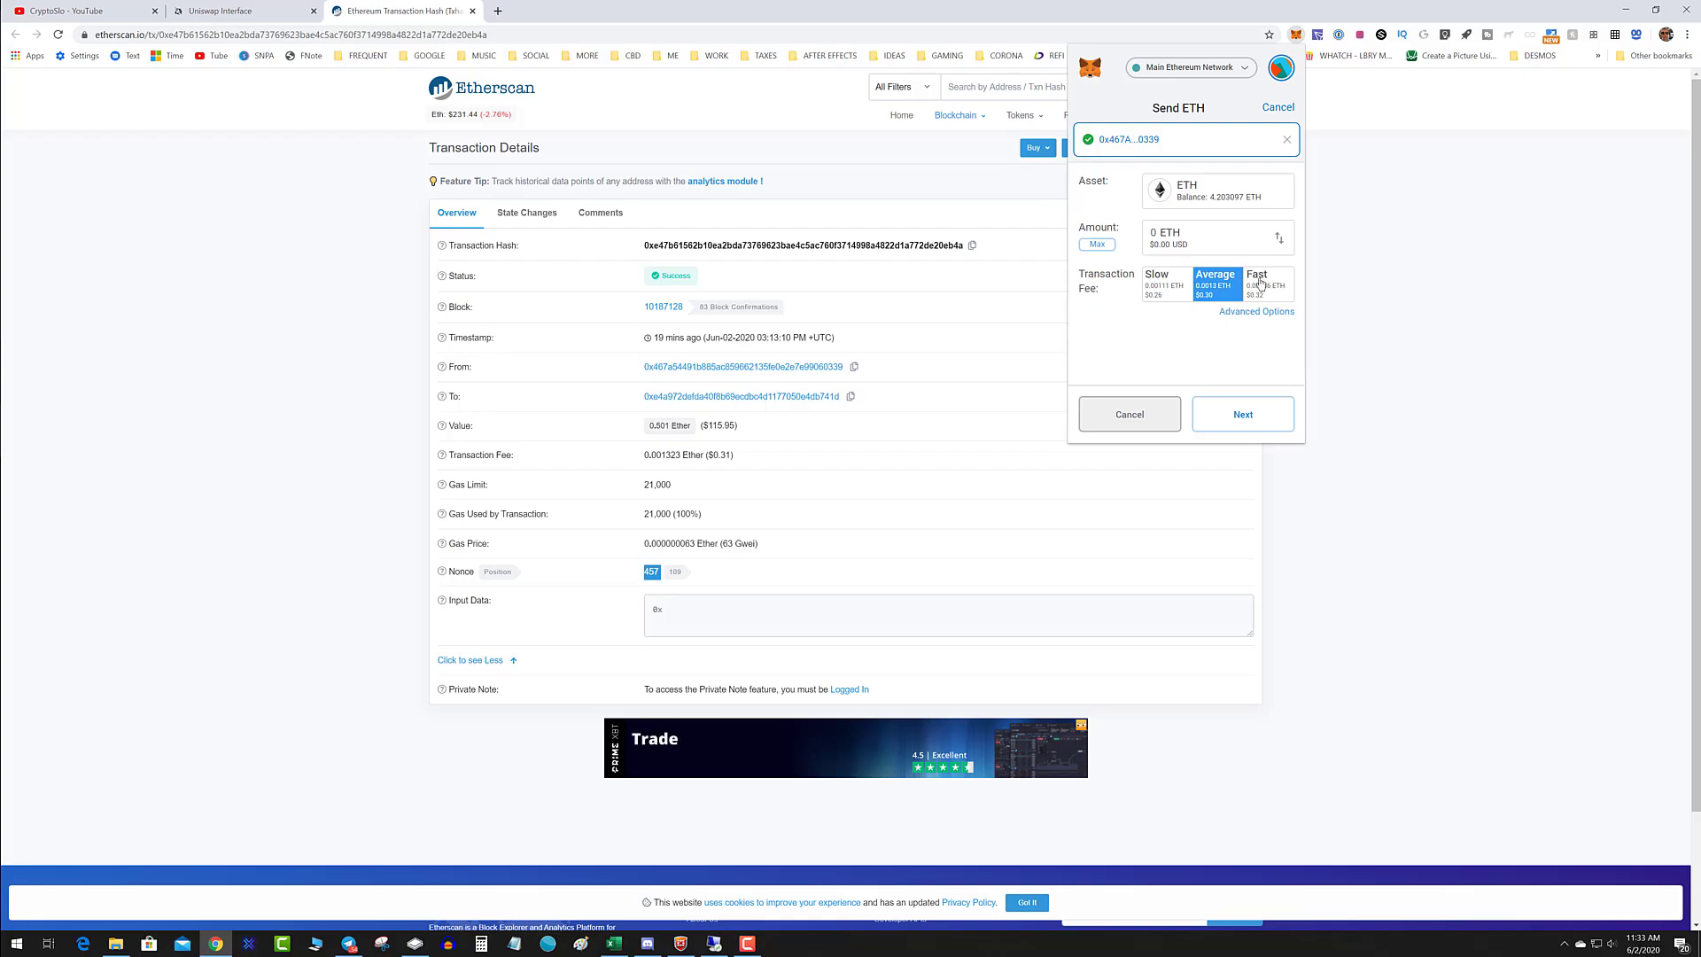
click(1266, 284)
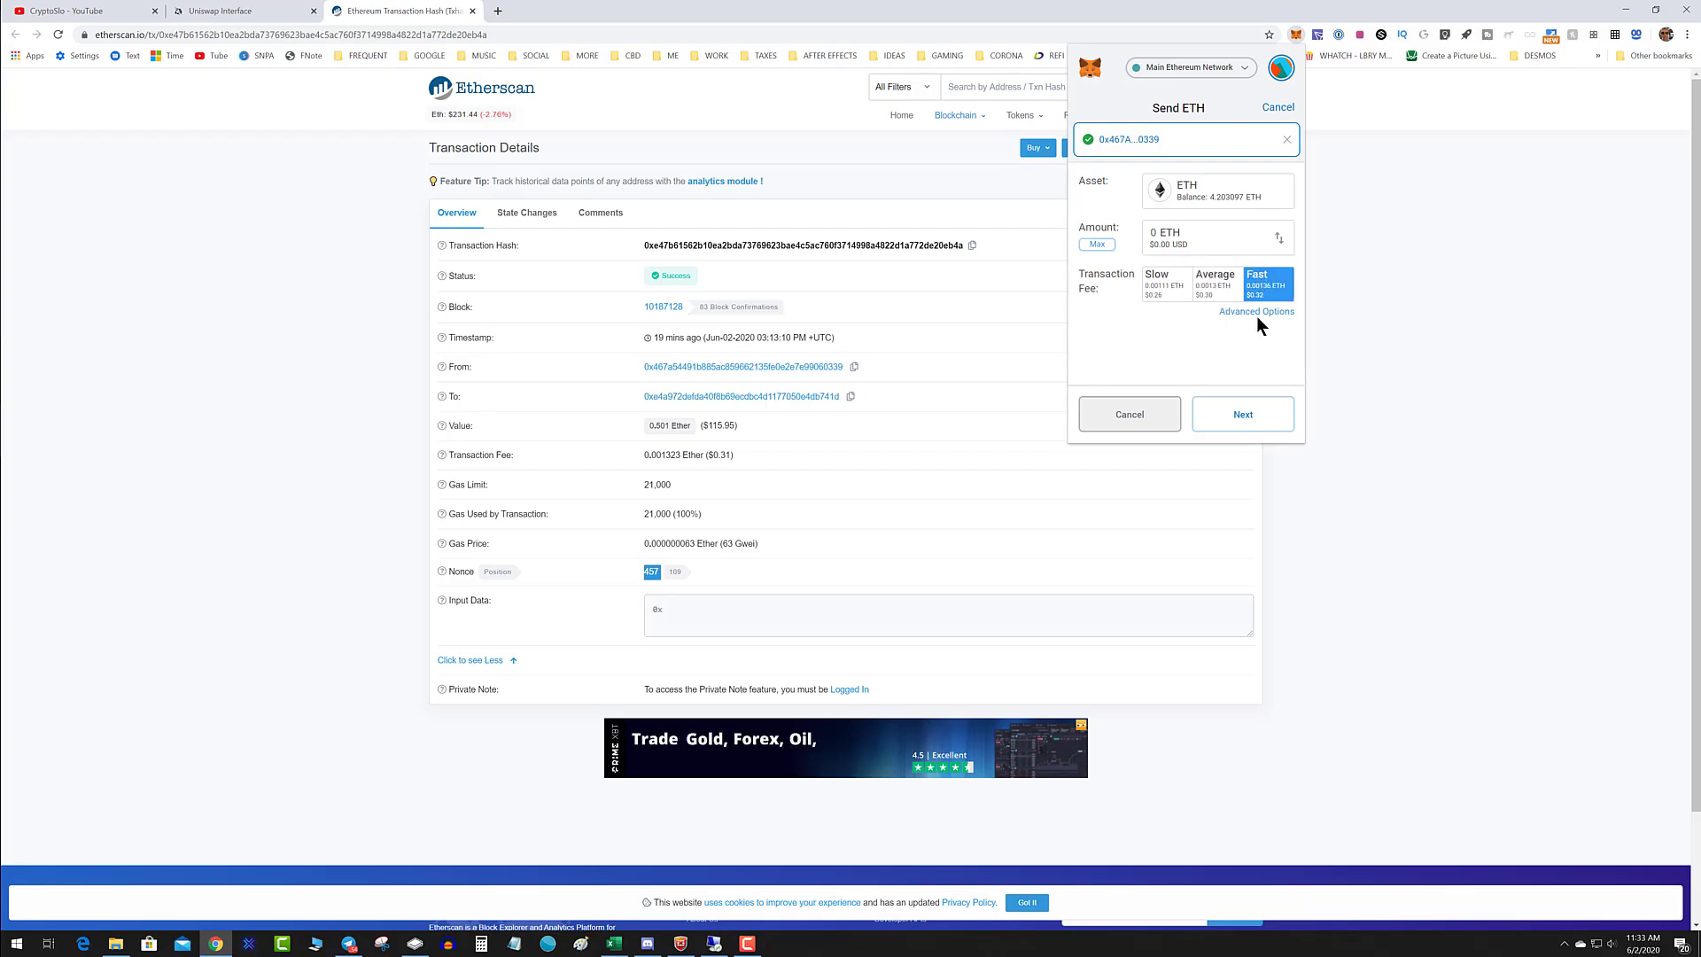
click(1242, 414)
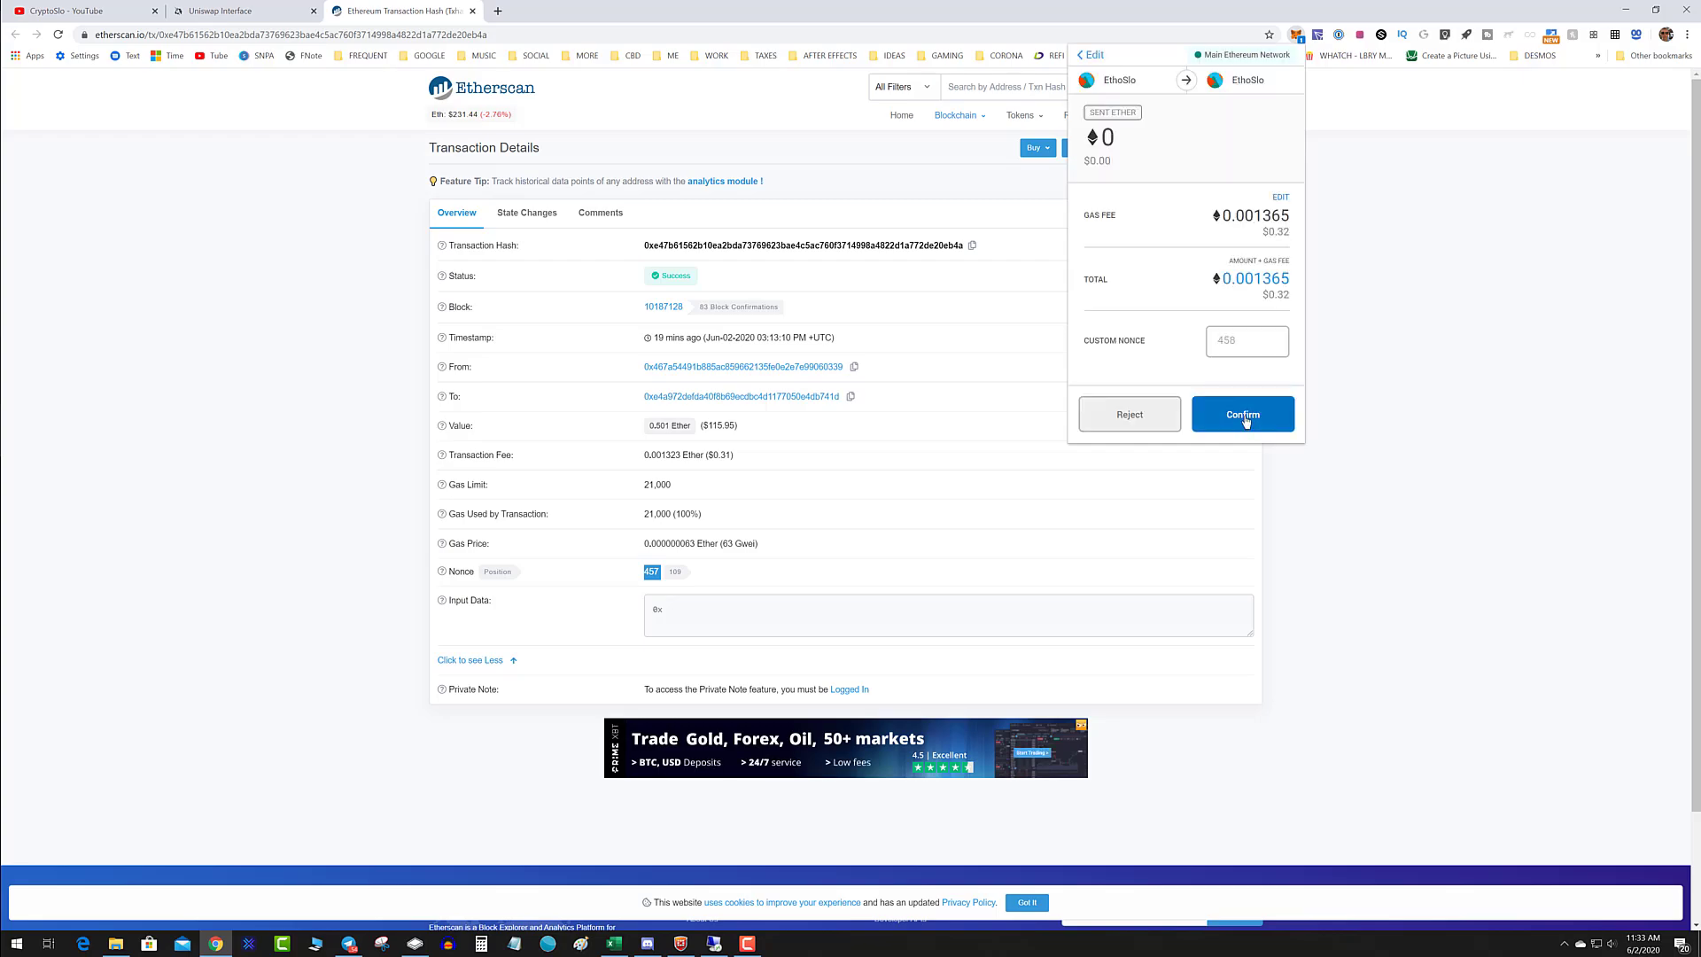
click(1246, 340)
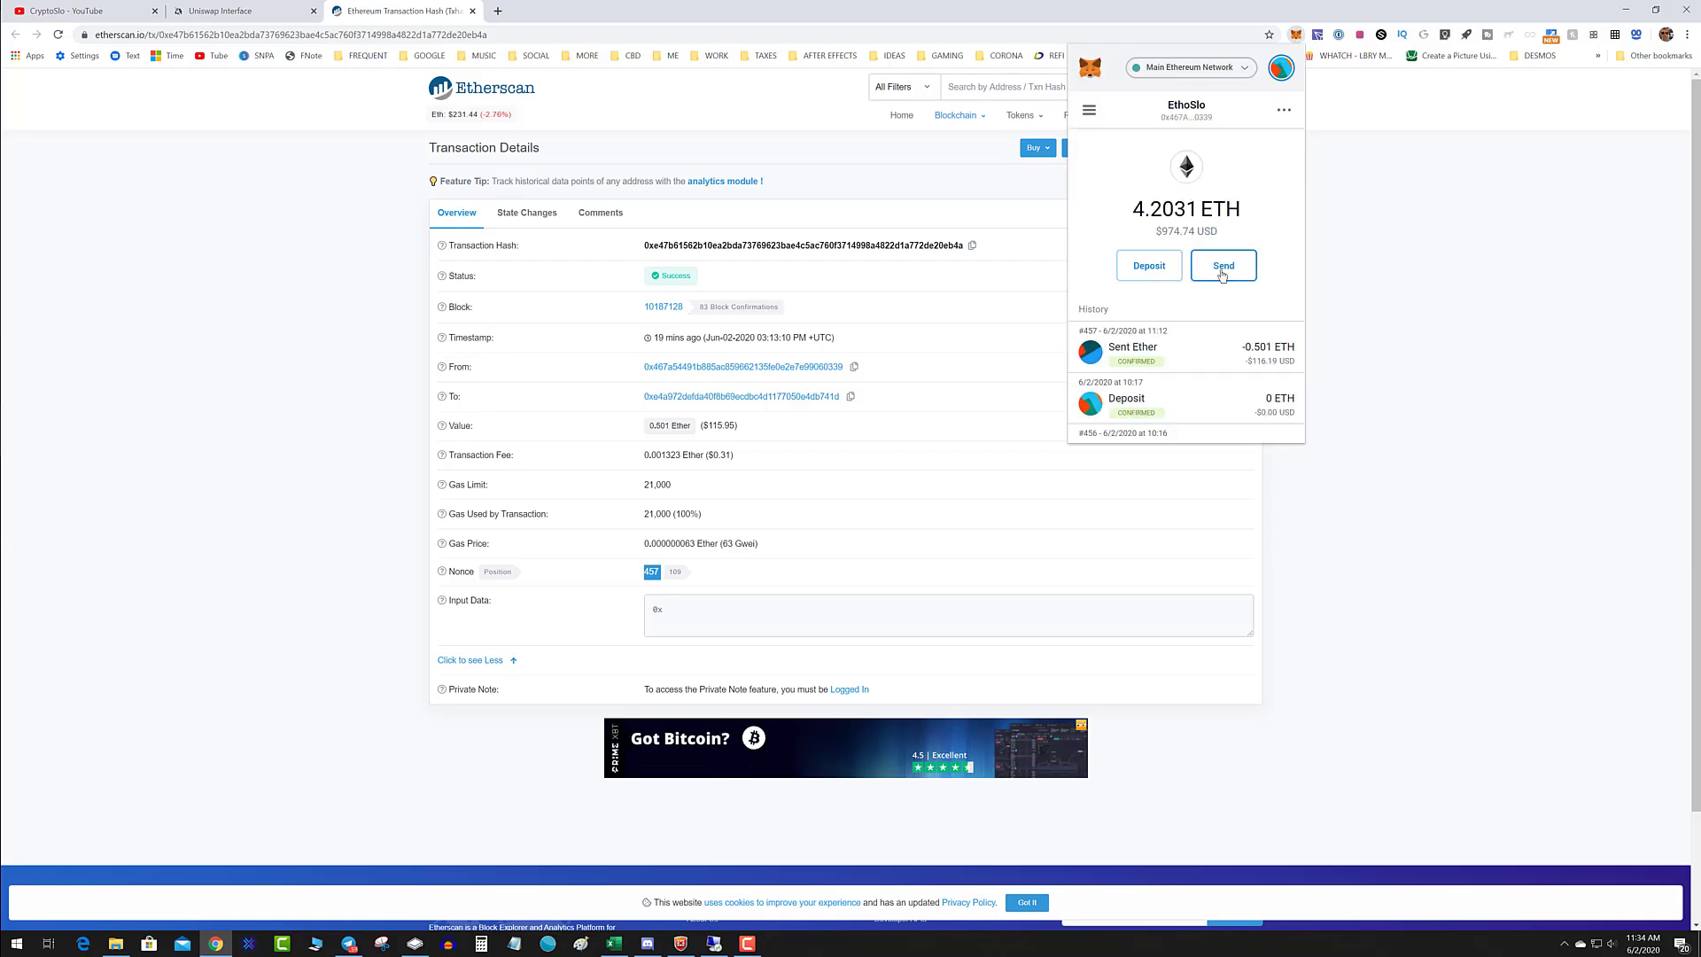
Confirm a 0 ETH self-send with Fast fee and custom nonce 457.
click(1221, 265)
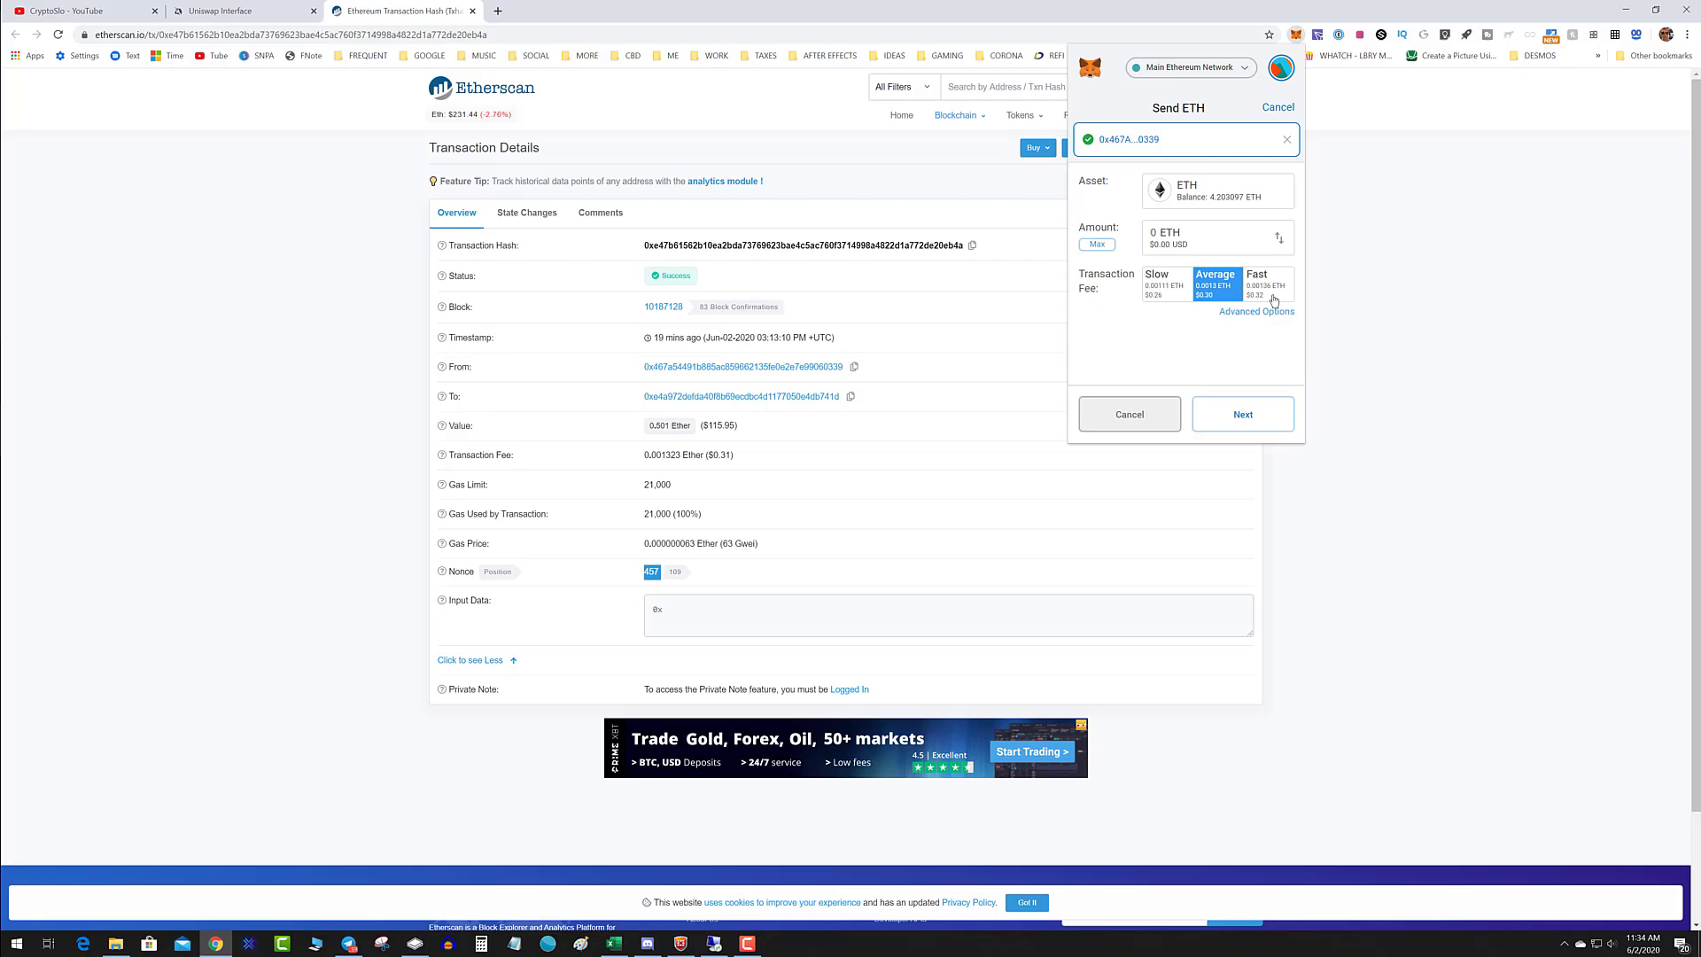
click(1242, 413)
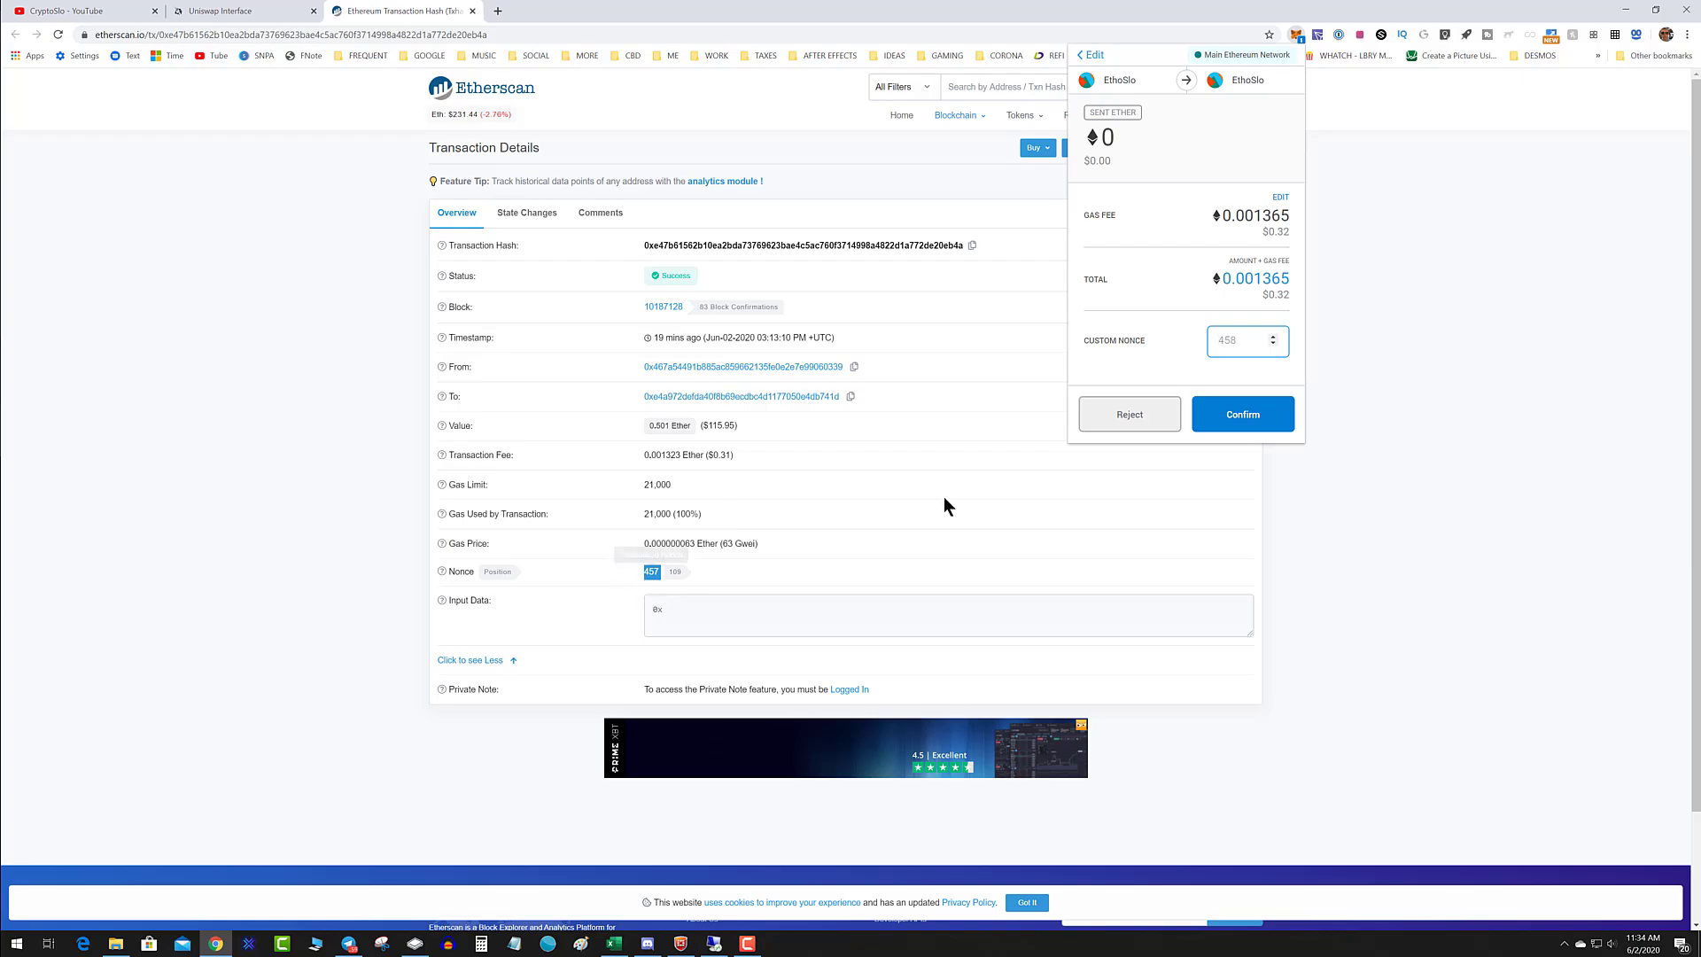
text(457)
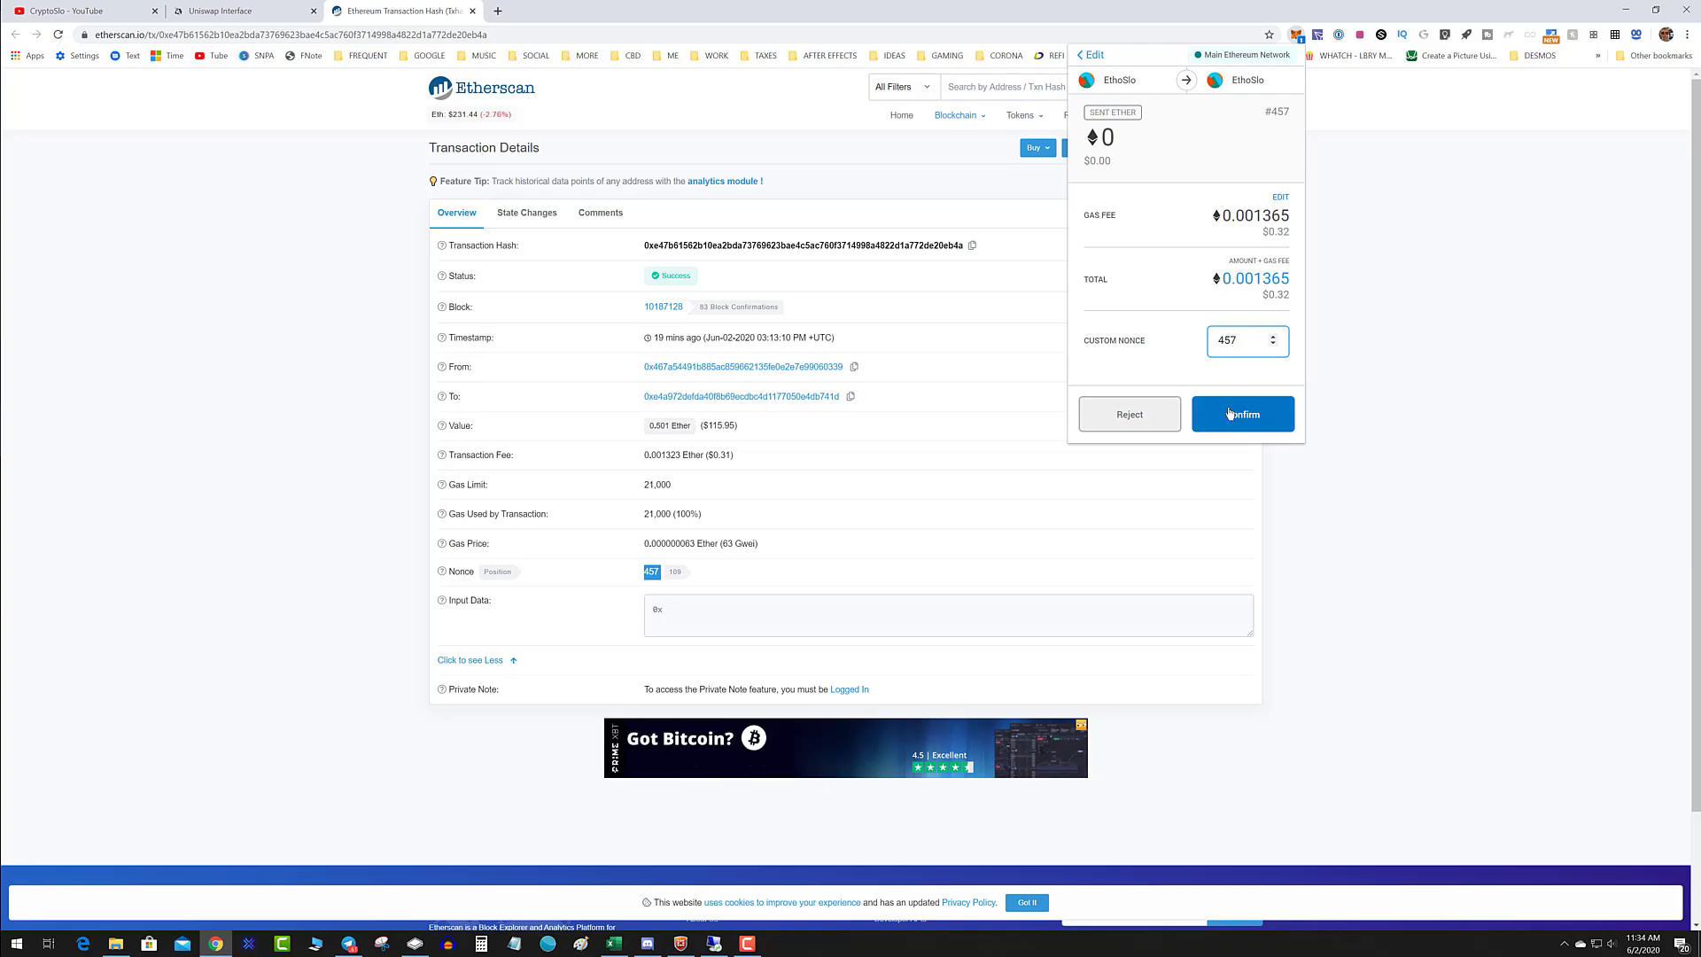
click(1242, 413)
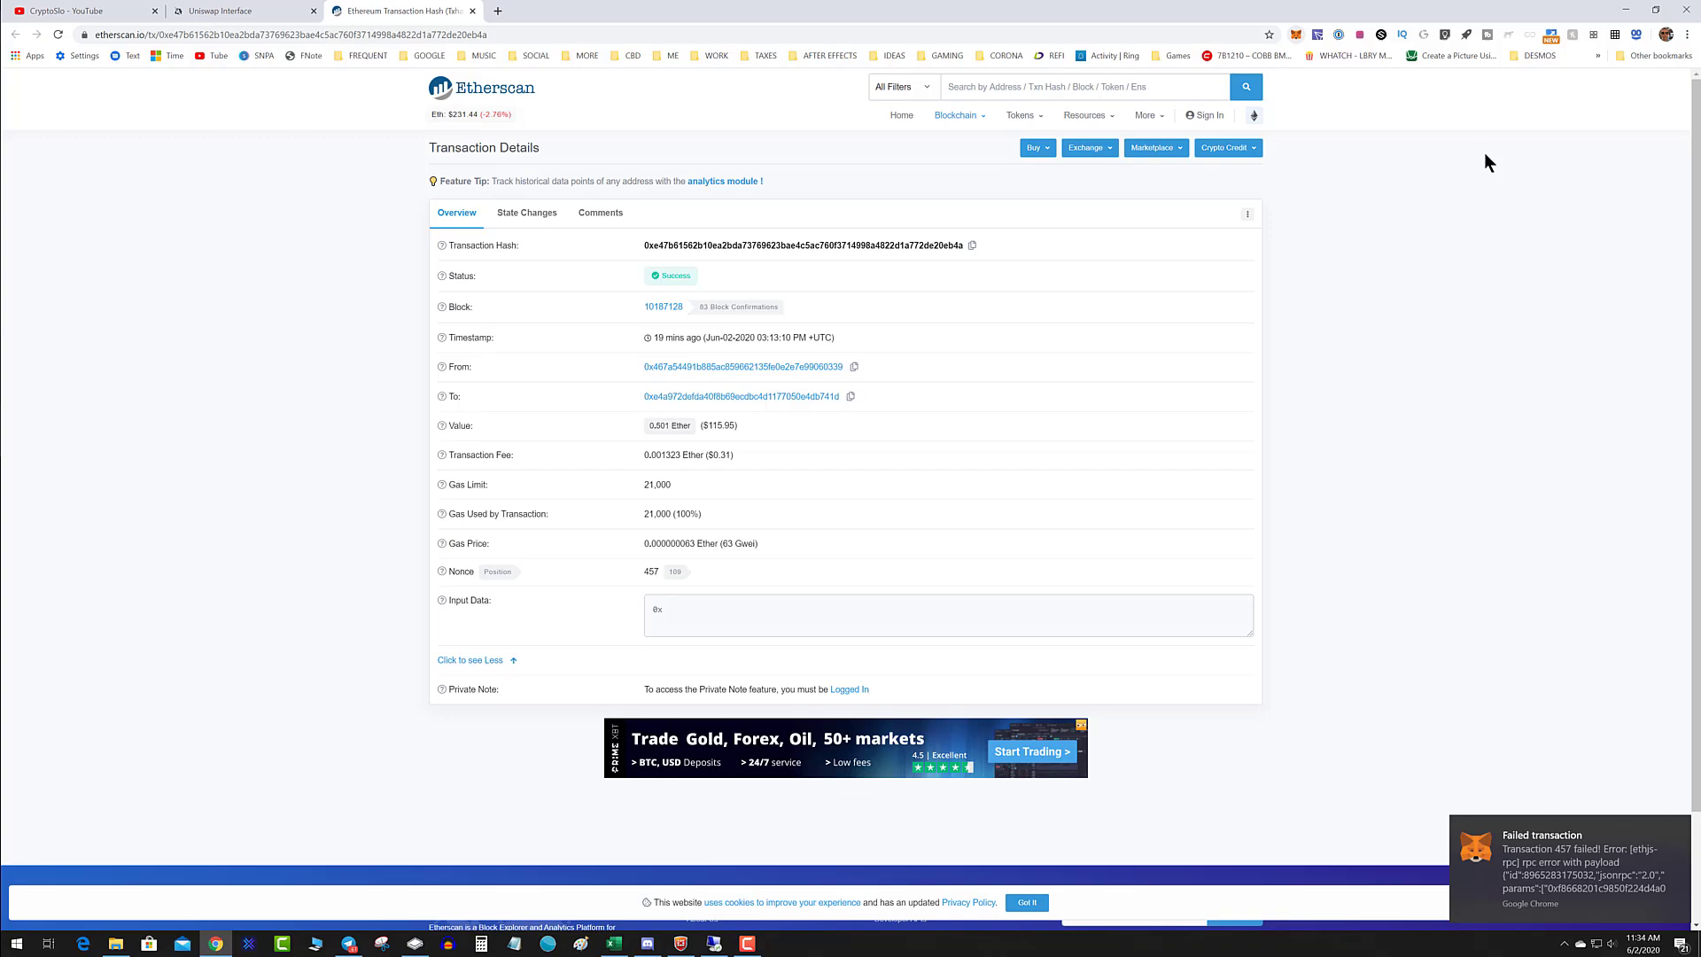
Return to the Uniswap swap page with HEX2T to ETH selected.
click(241, 11)
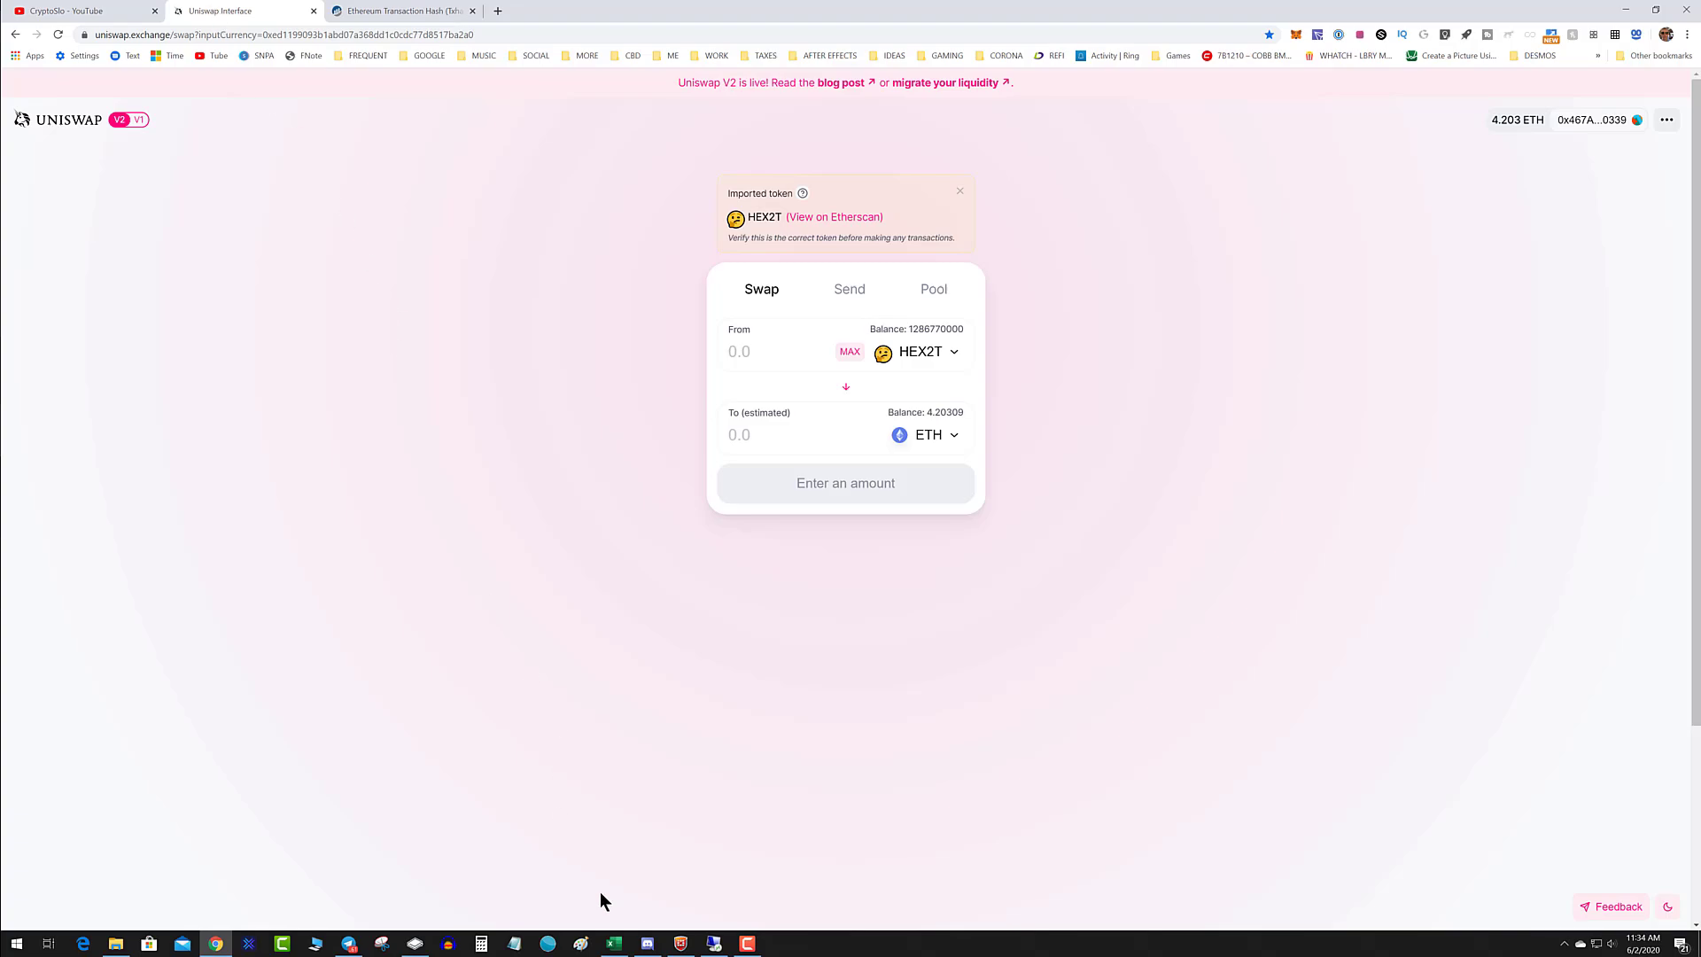
mouse_move(756, 917)
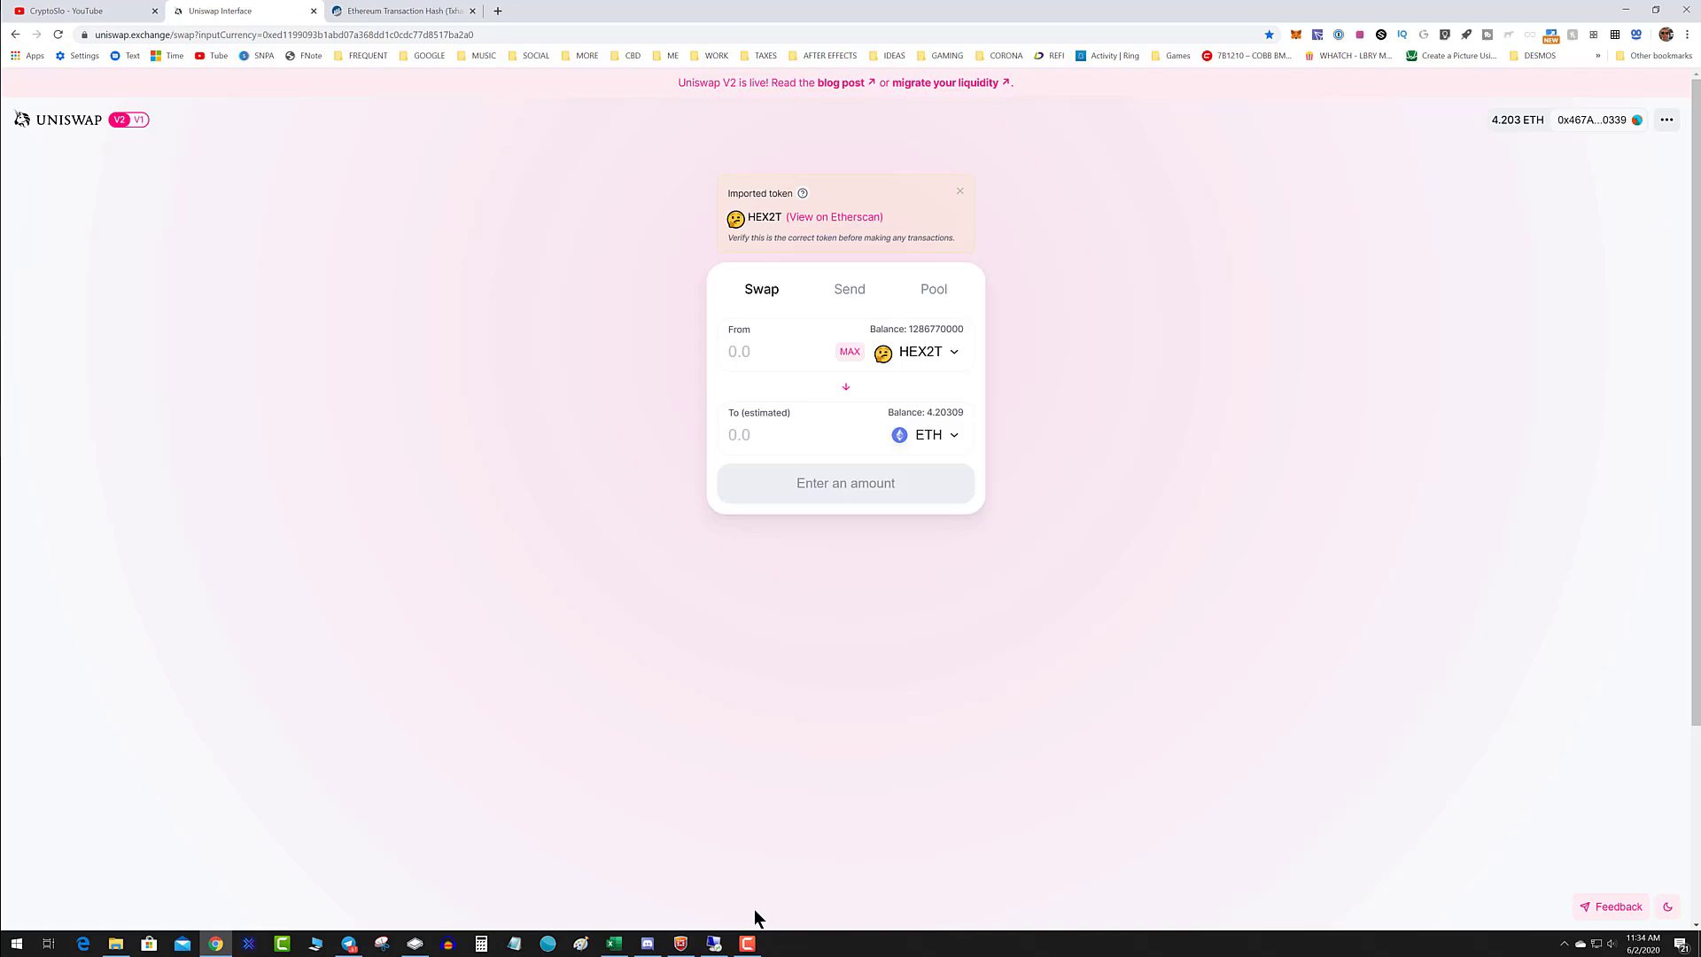